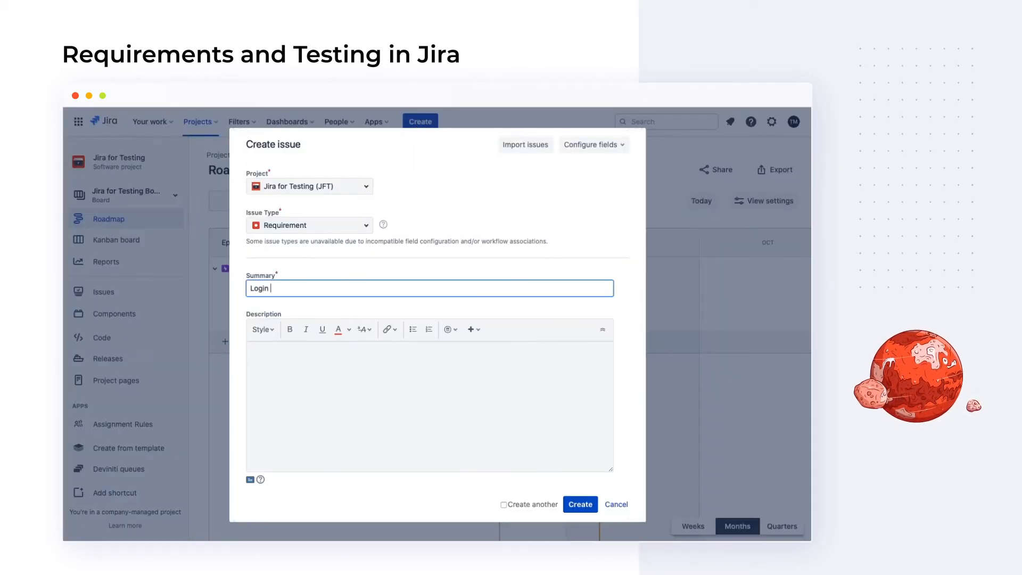
# Step: Create requirement 'Login methods (login and password)' with a type-password-and-log-in description and component Login
pyautogui.write('methods (login and password')
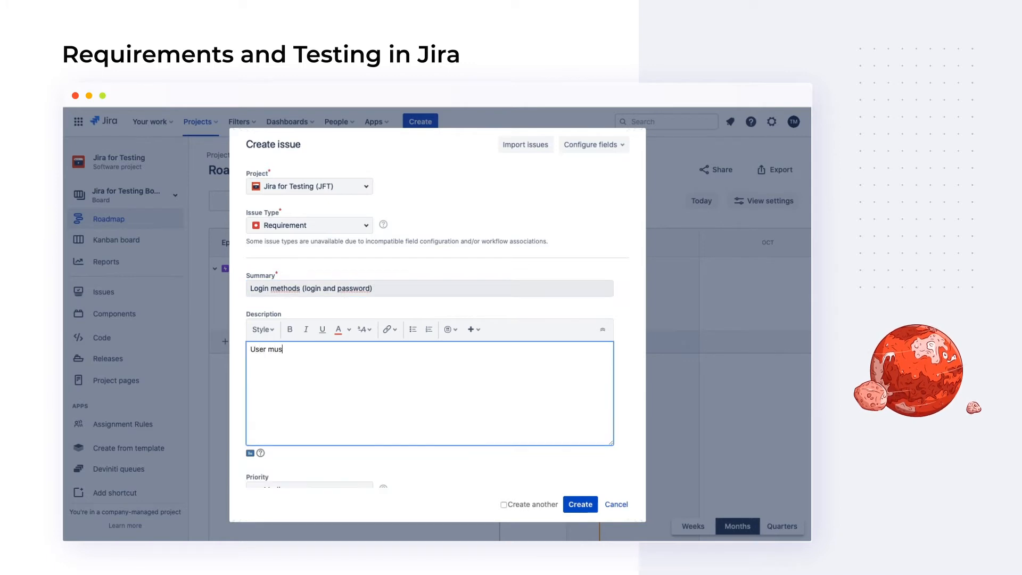
pyautogui.write('t type password and login correctly.')
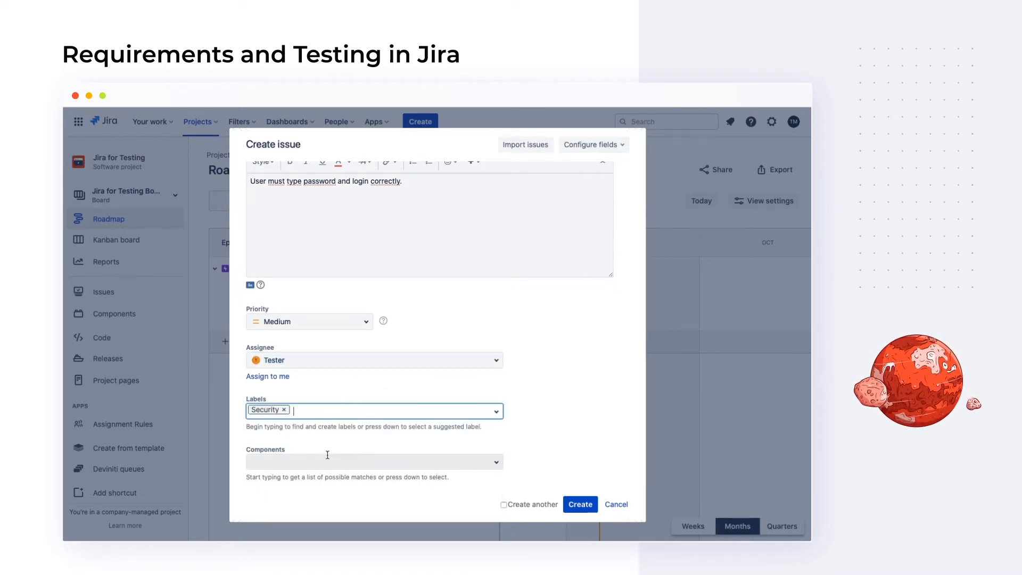
pyautogui.click(374, 461)
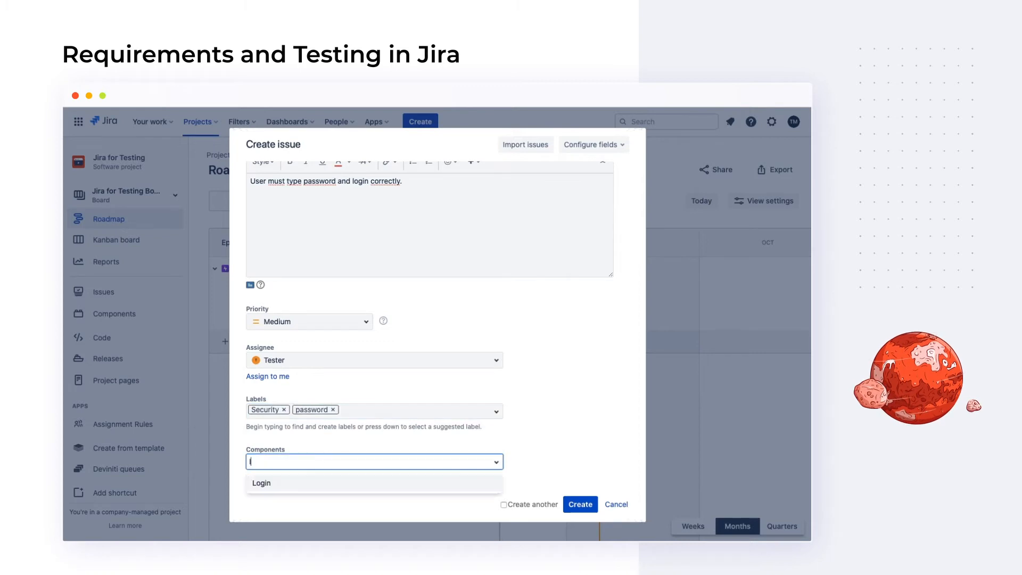
pyautogui.click(578, 504)
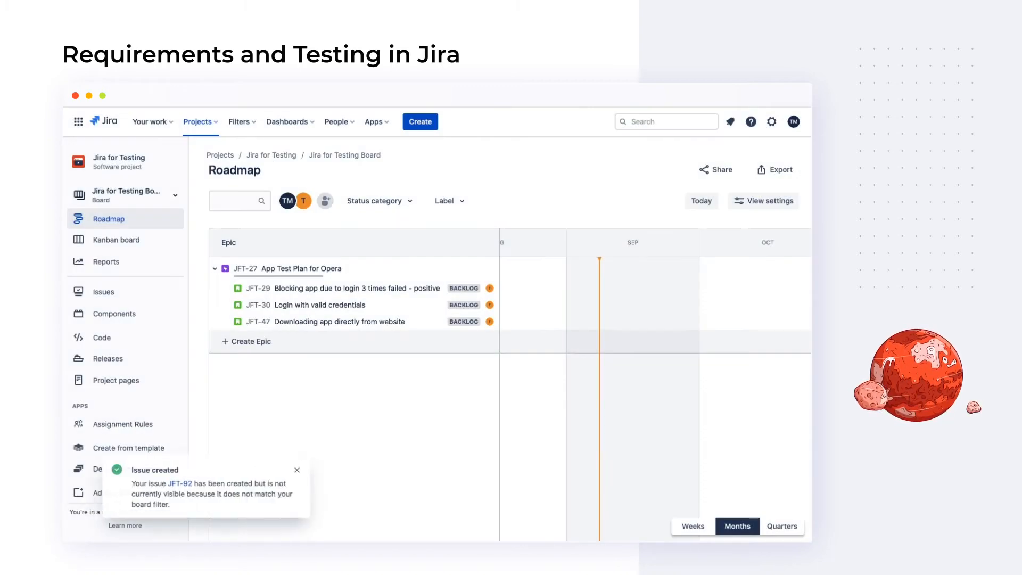
# Step: View requirement JFT-92's status transitions and workflow diagram
pyautogui.click(174, 483)
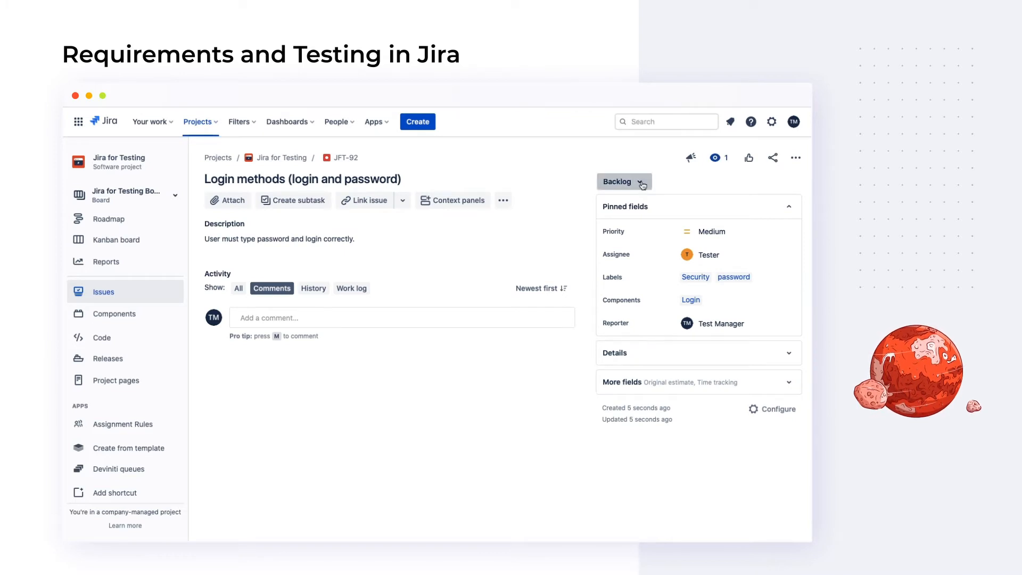
pyautogui.click(620, 181)
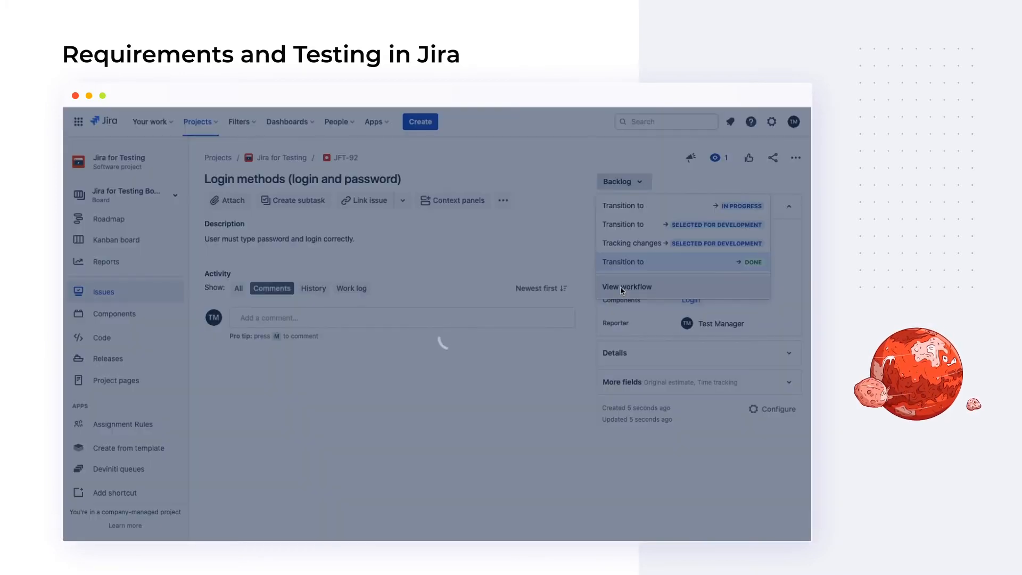
pyautogui.click(627, 286)
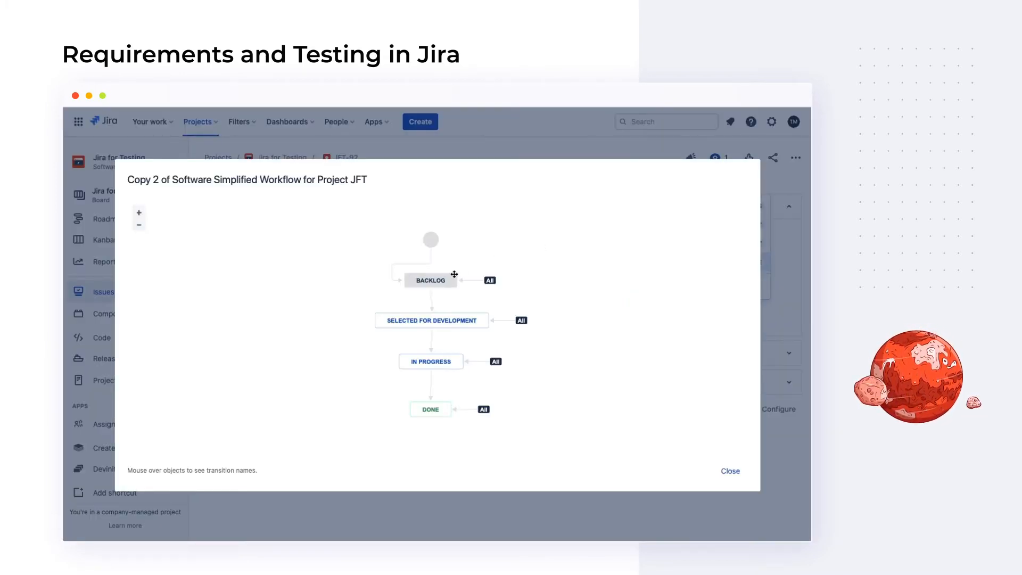
pyautogui.moveTo(431, 361)
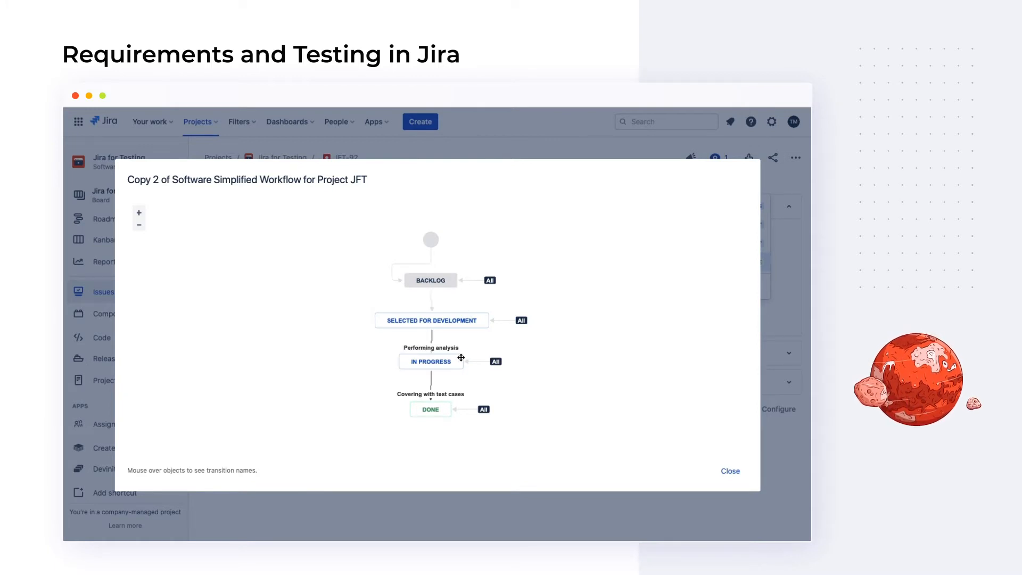
pyautogui.click(729, 470)
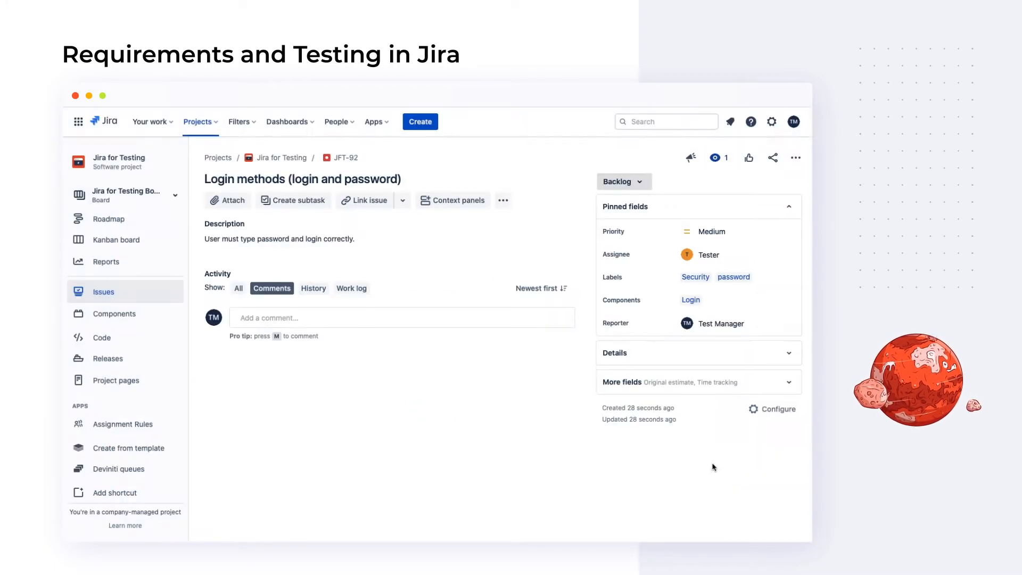
# Step: From the project's All issues list, open epic JFT-27 App Test Plan for Opera
pyautogui.click(103, 292)
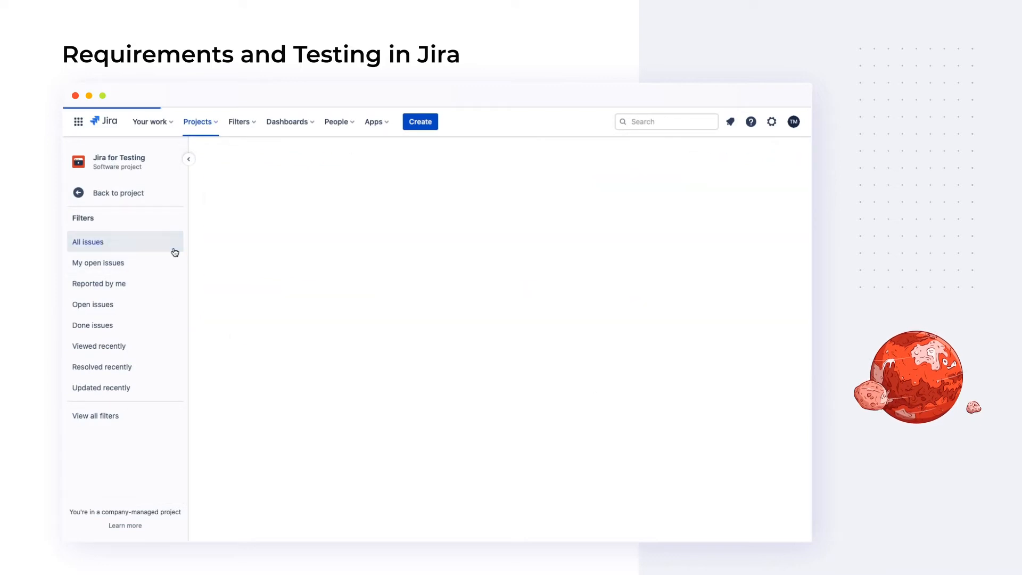
pyautogui.click(88, 242)
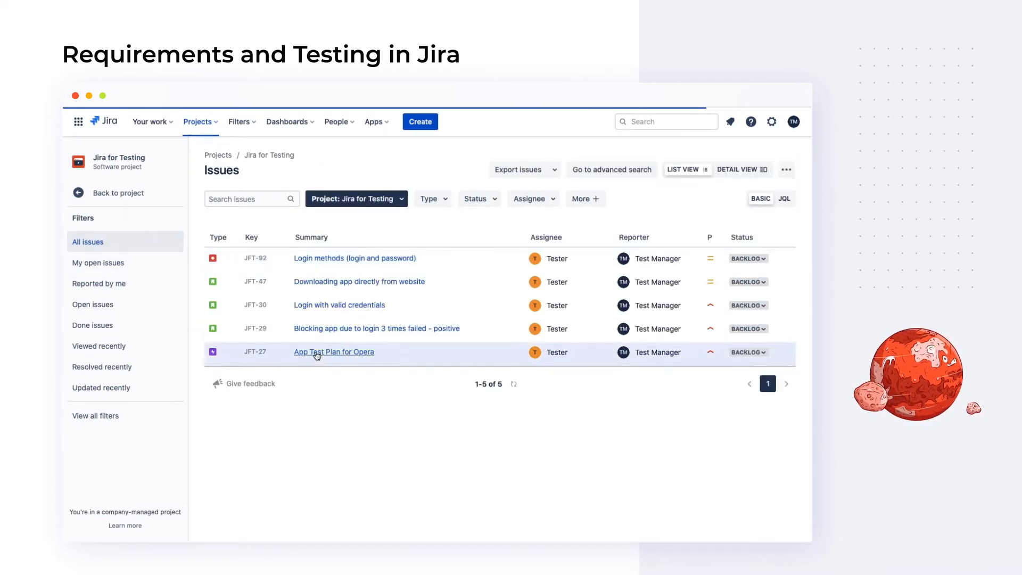
pyautogui.click(333, 352)
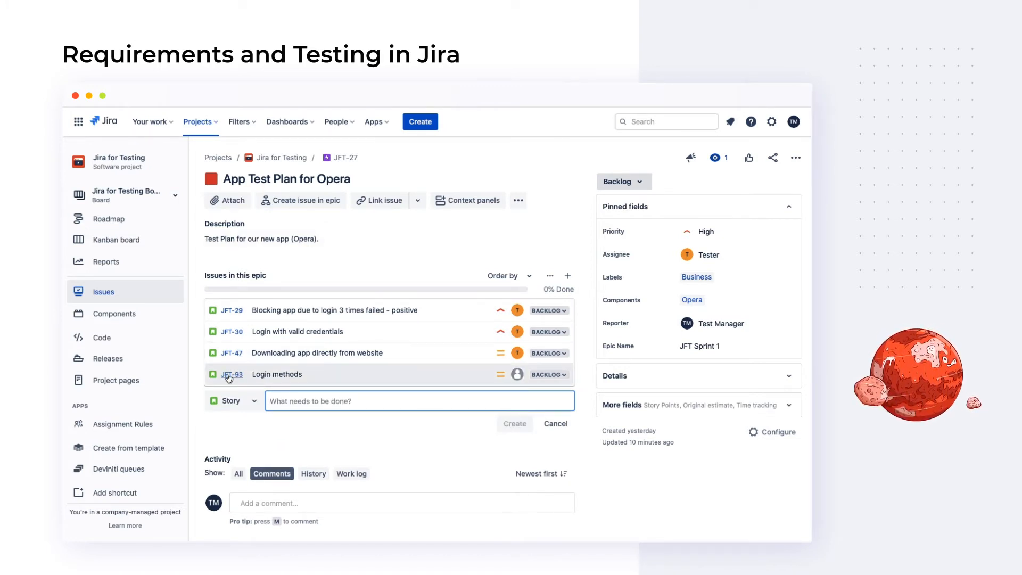
# Step: Give story JFT-93 the description 'User can choose a login method.' and assignee Tester
pyautogui.click(232, 375)
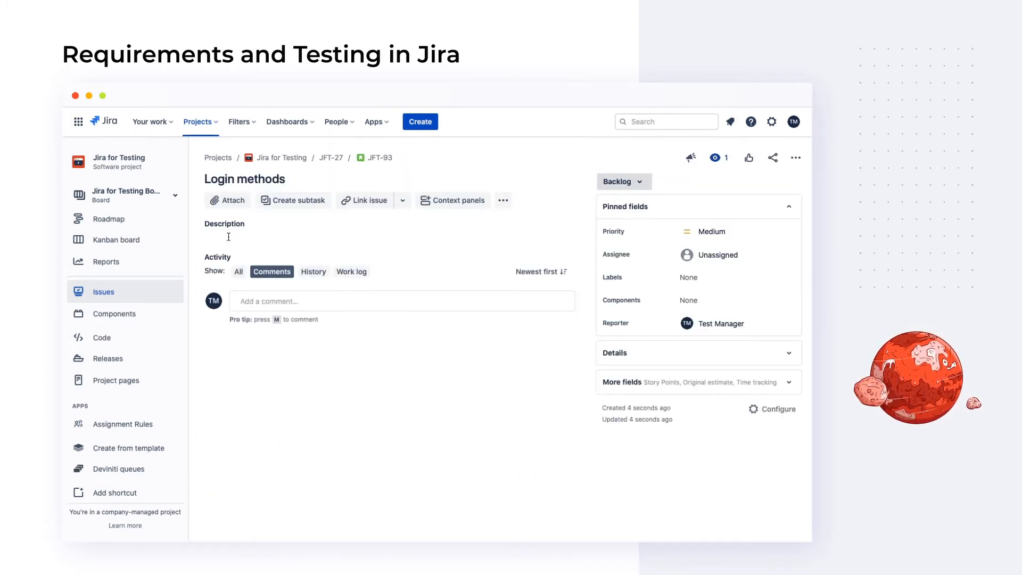
pyautogui.write('User can ch')
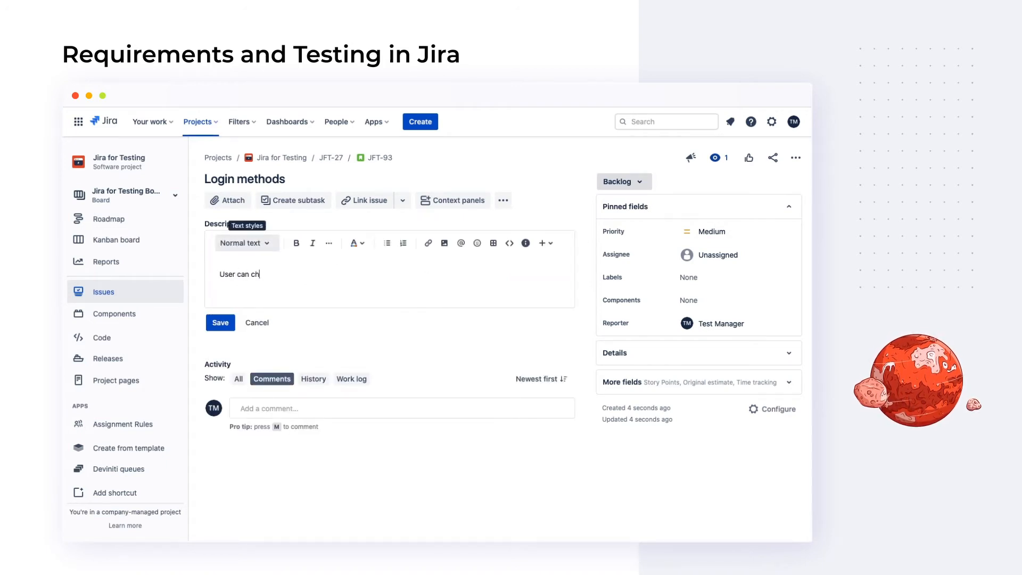
pyautogui.write('oose a login metho')
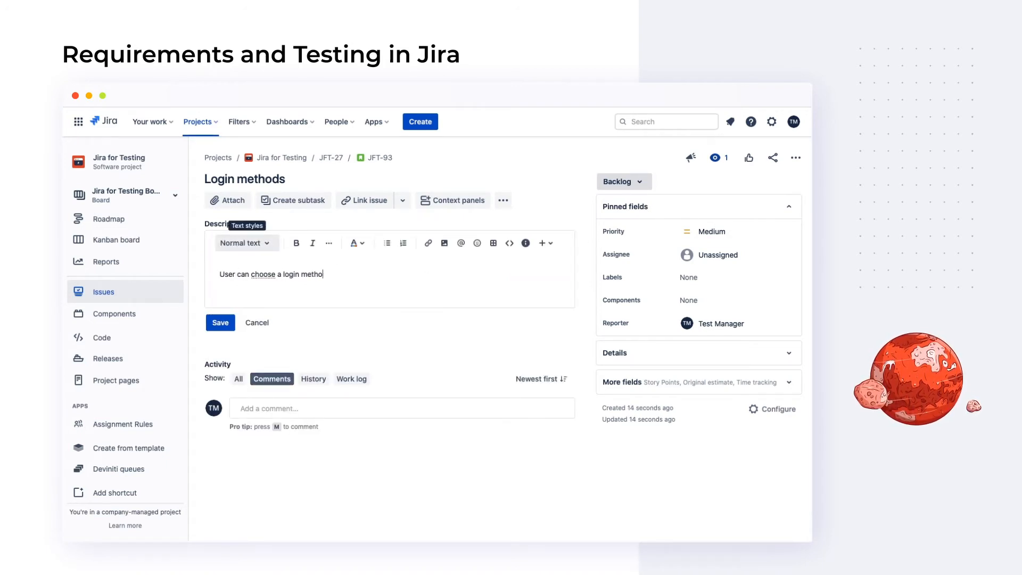
pyautogui.click(731, 255)
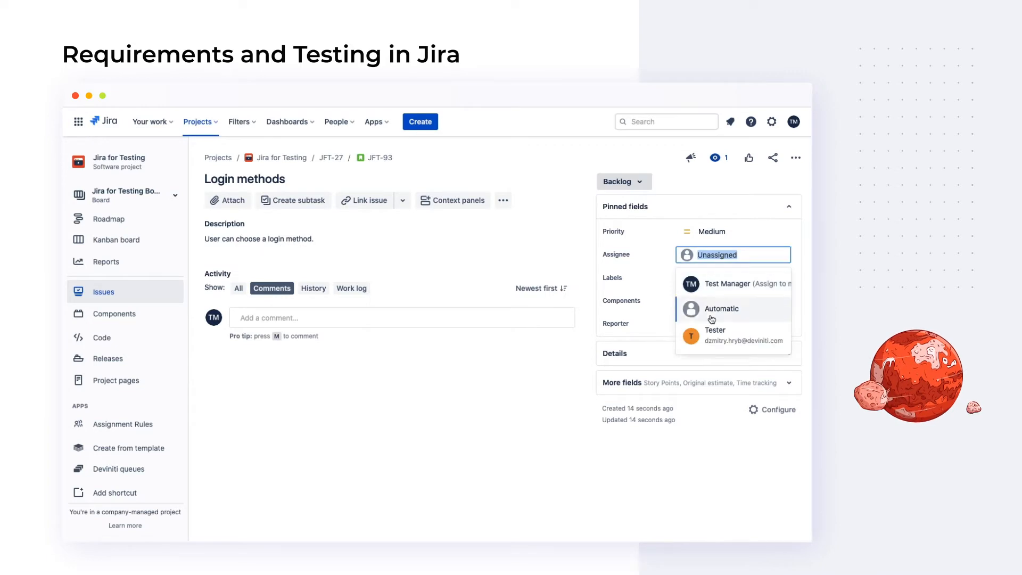
pyautogui.click(714, 336)
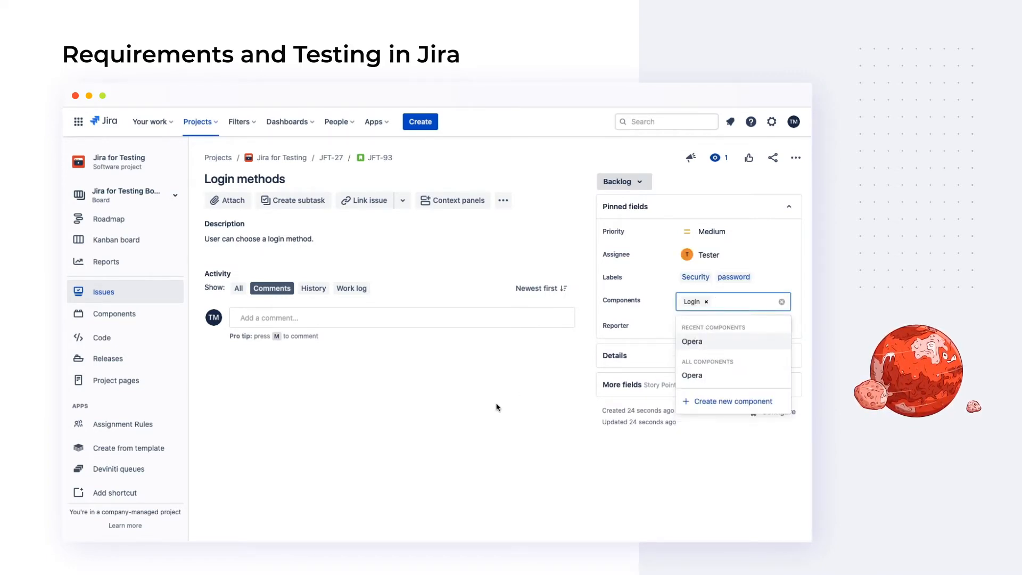
# Step: Set component Login on JFT-93 and start linking it to another issue
pyautogui.click(364, 200)
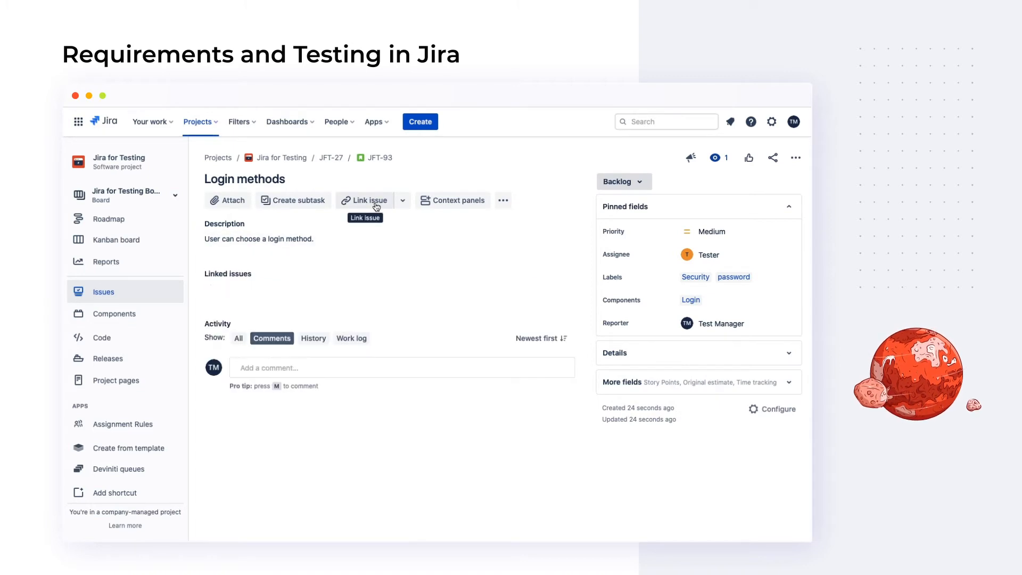
pyautogui.click(369, 200)
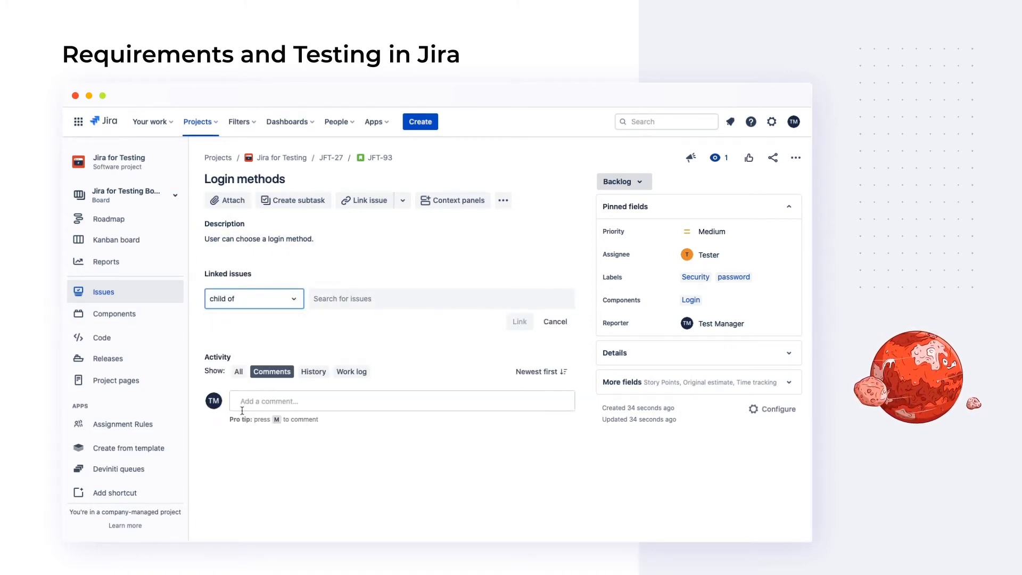
pyautogui.click(520, 321)
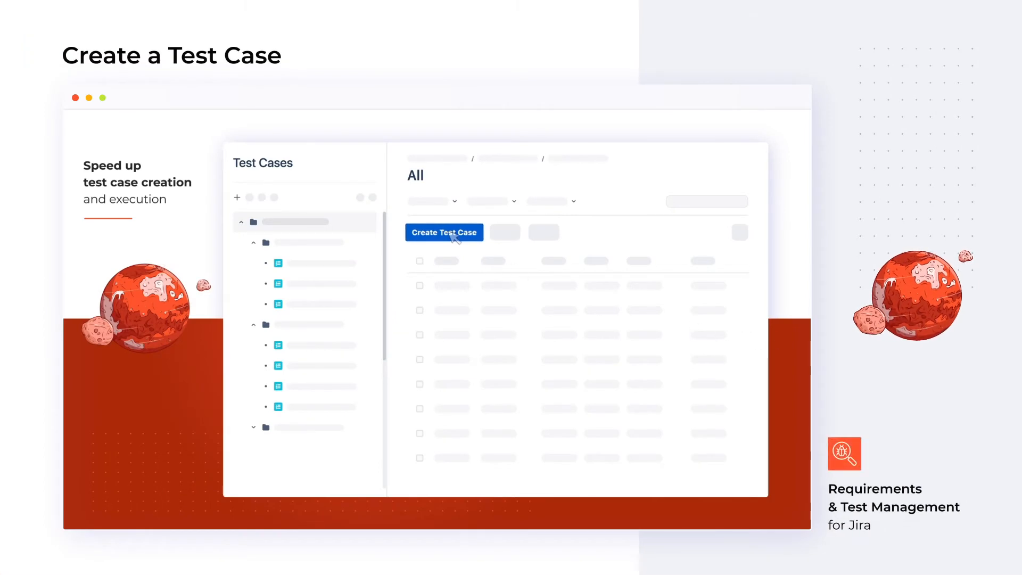
# Step: Create a test case covering requirements KEY-2 and KEY-3
pyautogui.click(444, 232)
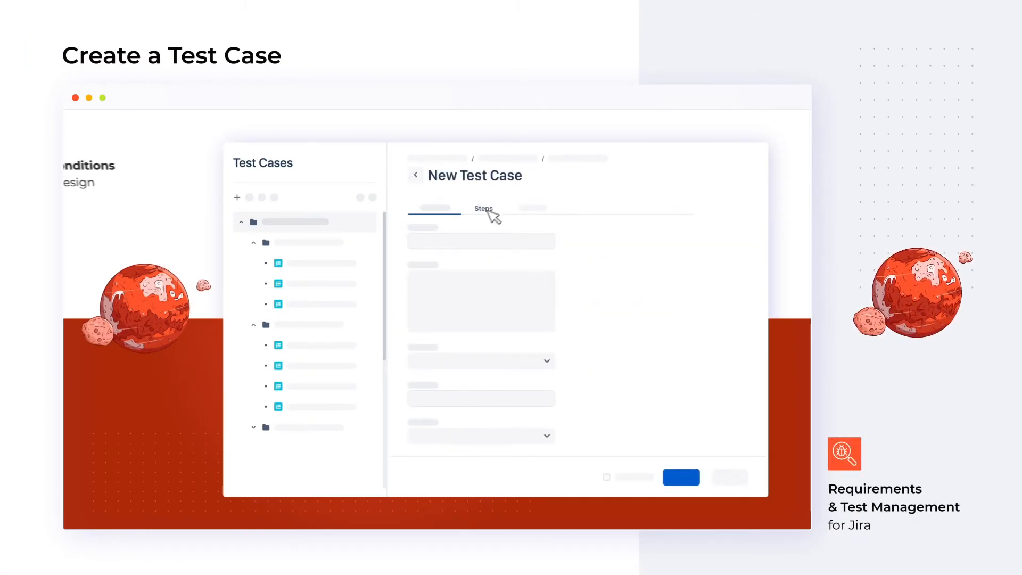
pyautogui.click(484, 209)
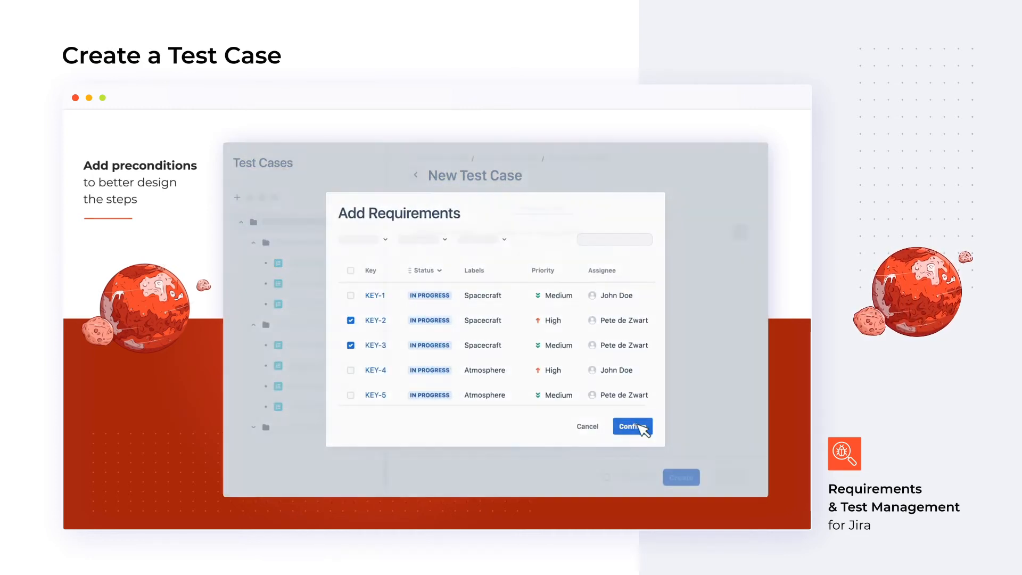
pyautogui.click(631, 426)
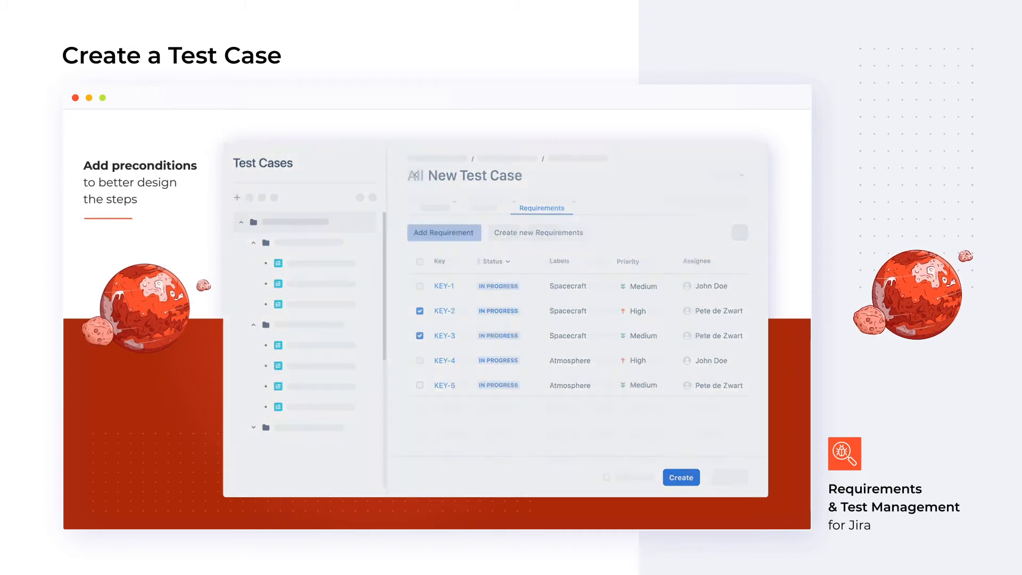
# Step: Generate a Requirement-versus-Test Case traceability matrix
pyautogui.click(681, 477)
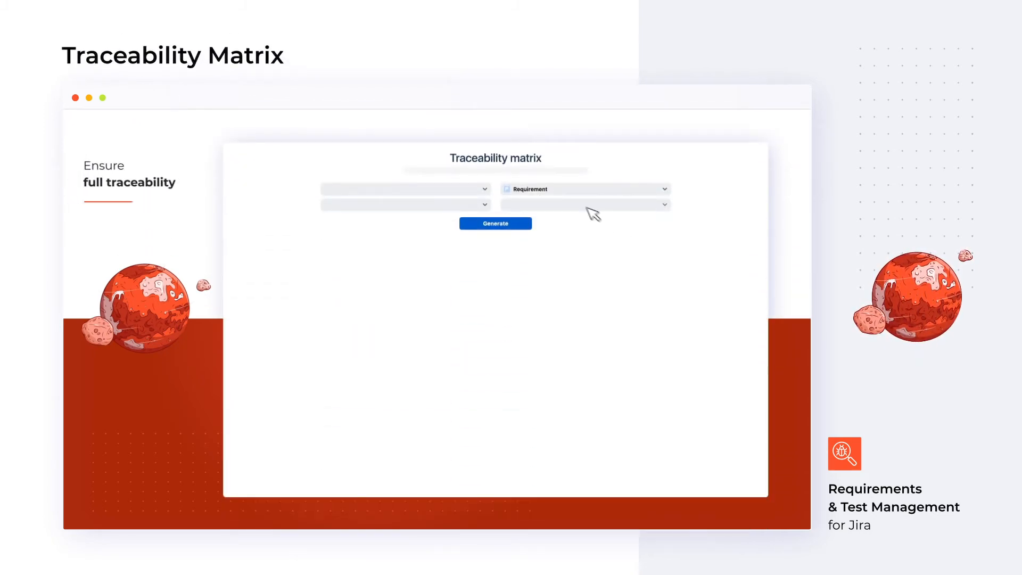
pyautogui.click(584, 204)
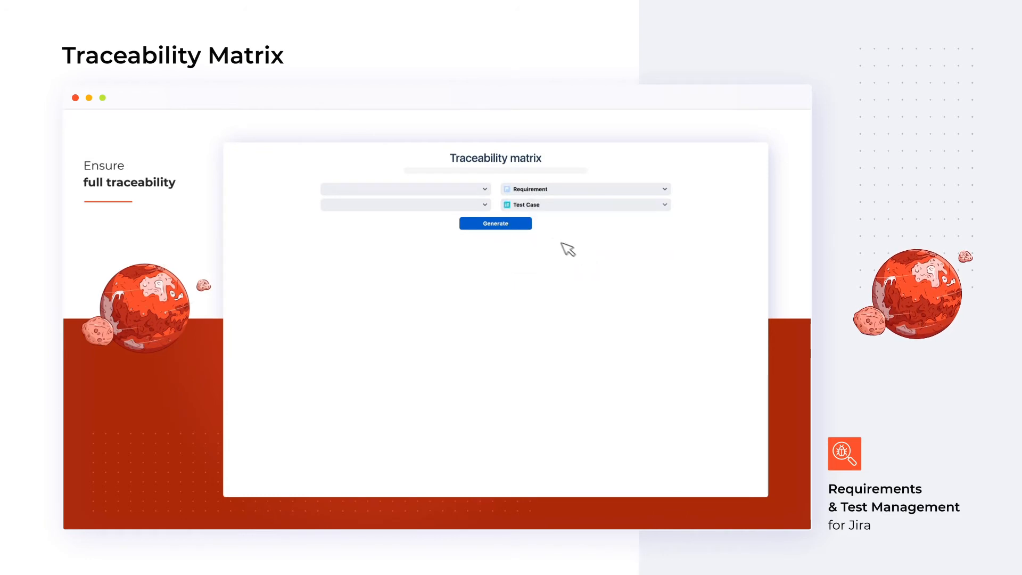
pyautogui.click(495, 224)
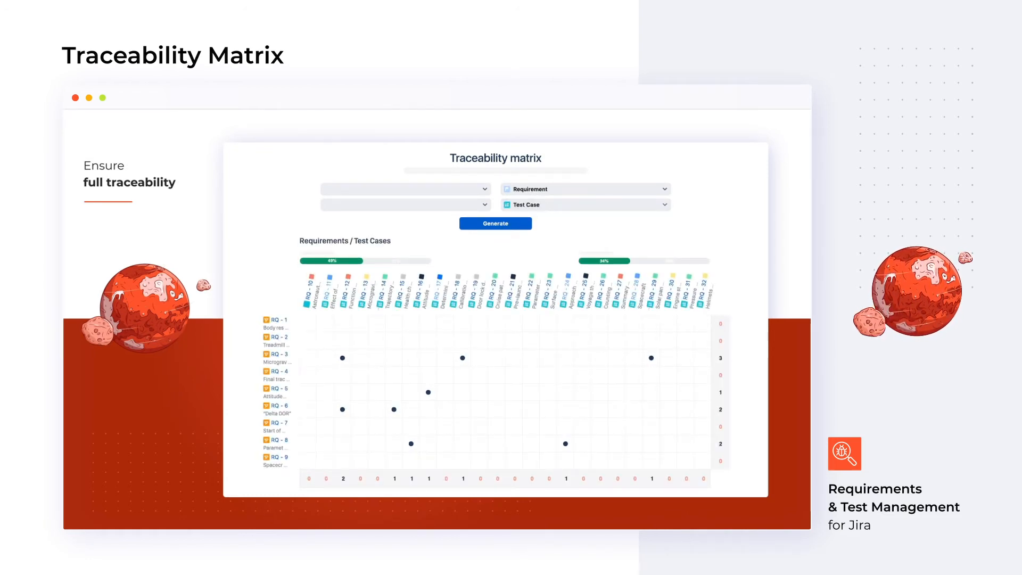
pyautogui.moveTo(355, 280)
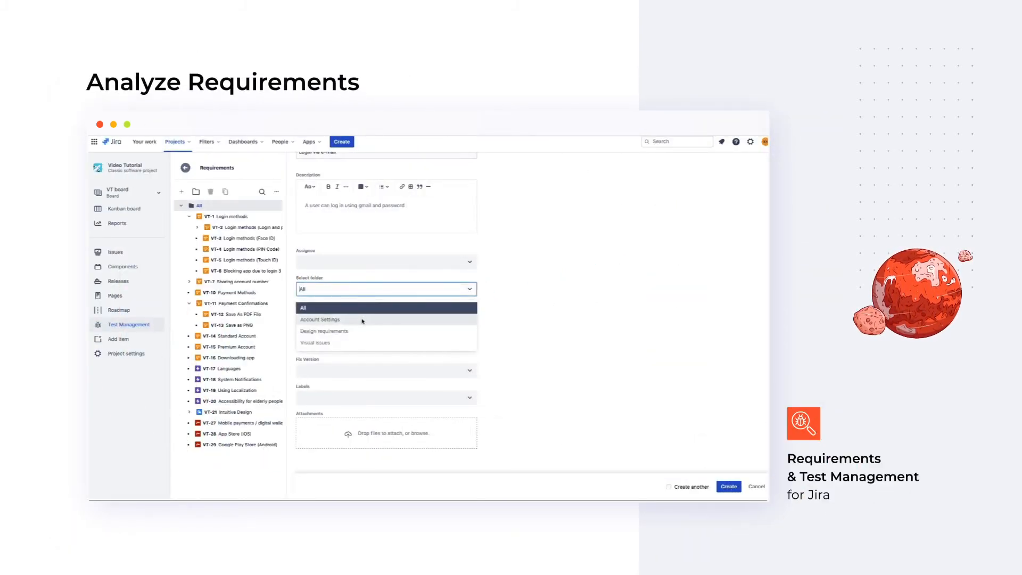
# Step: Fill the requirement under Account Settings with an assignee, component Chrome, priority Highest, fix version 1.0 and a label
pyautogui.click(320, 320)
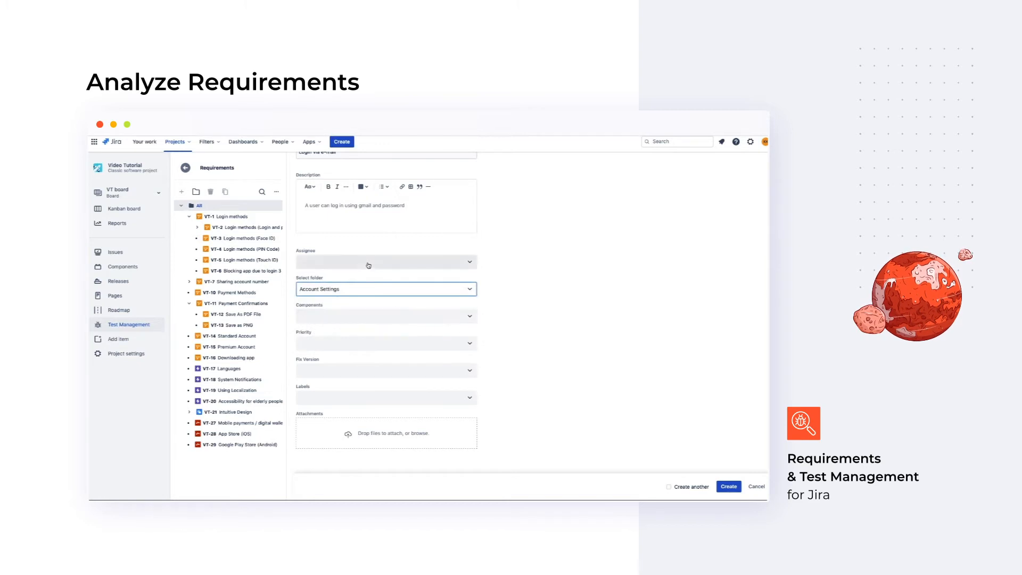
pyautogui.click(386, 261)
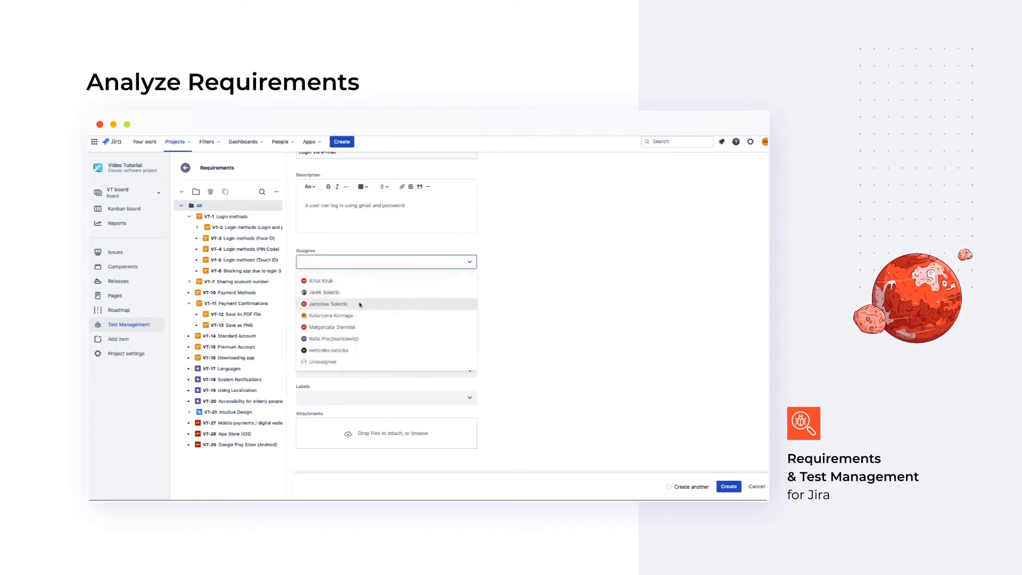
pyautogui.click(329, 304)
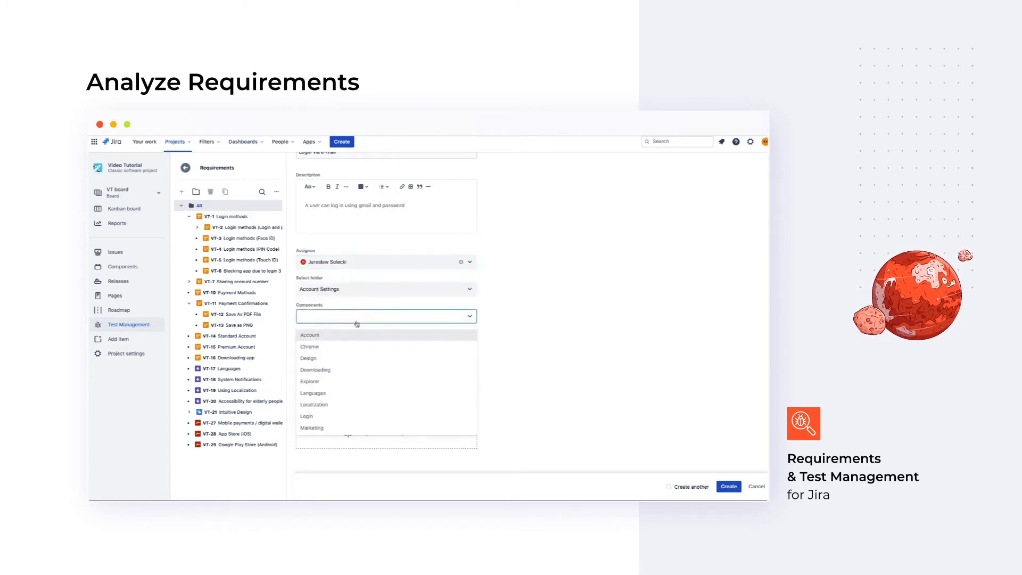
pyautogui.click(310, 346)
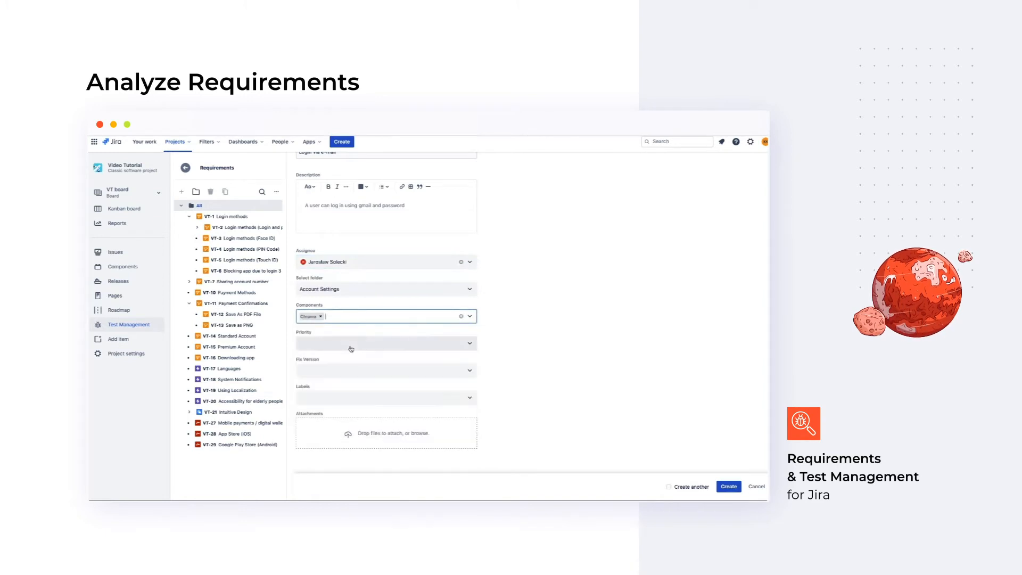
pyautogui.click(386, 343)
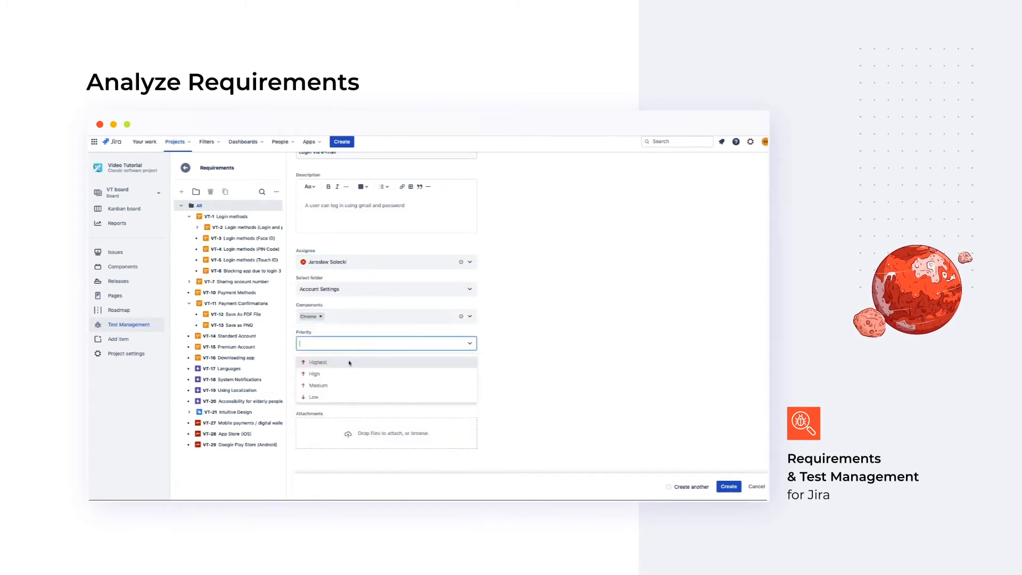
pyautogui.click(319, 362)
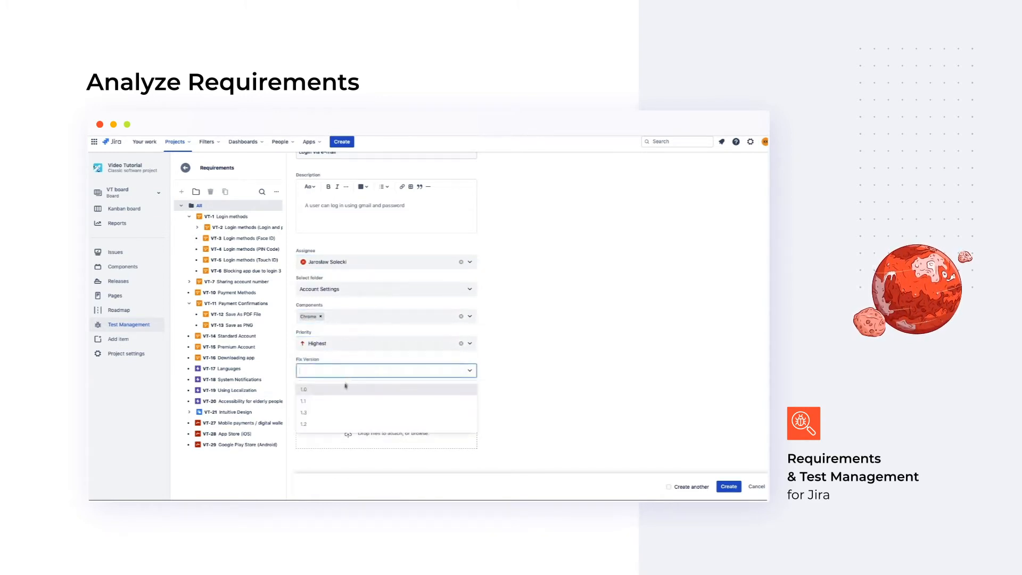
pyautogui.click(302, 390)
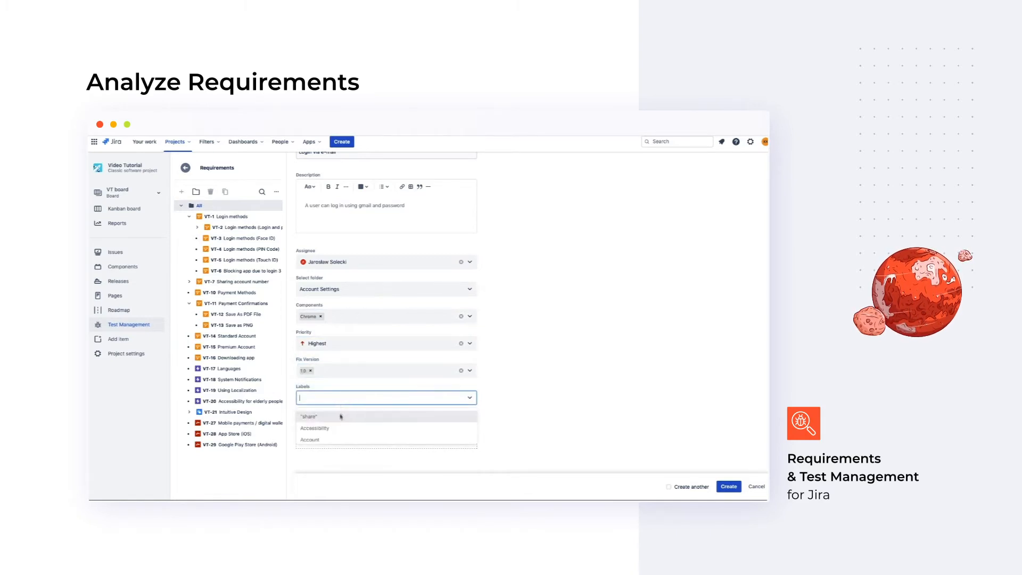
pyautogui.click(310, 440)
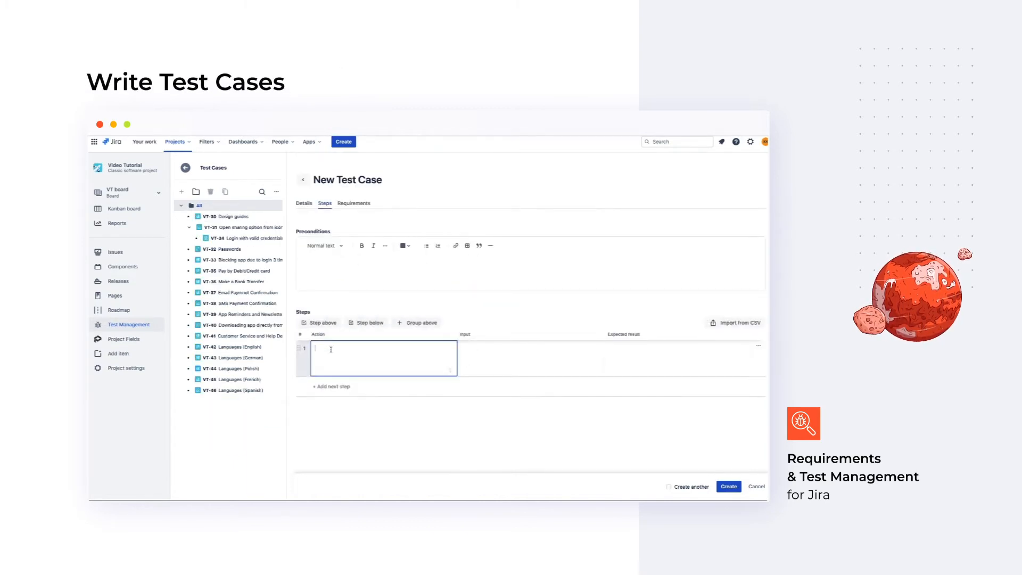
# Step: Add a 'User types valid credentials' step and link requirement VT-57 Login via e-mail
pyautogui.write('User types')
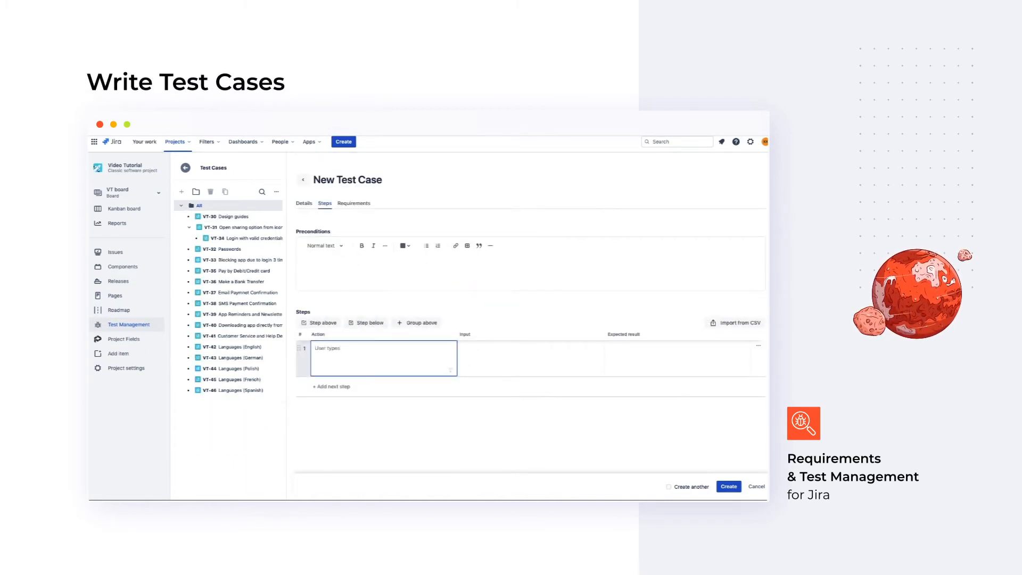
pyautogui.write('valid credentials')
pyautogui.click(532, 358)
pyautogui.write('Login:')
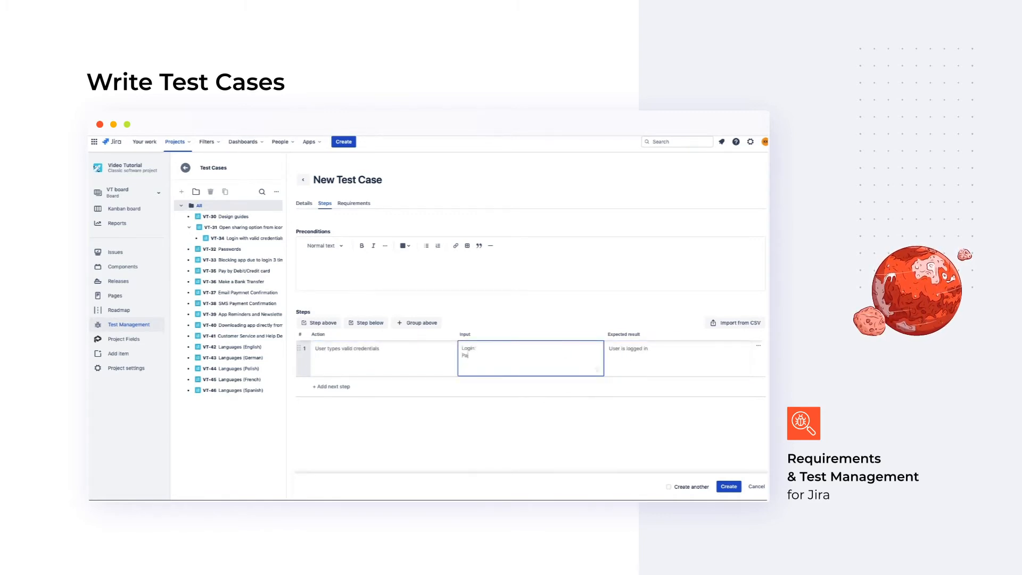
pyautogui.click(354, 202)
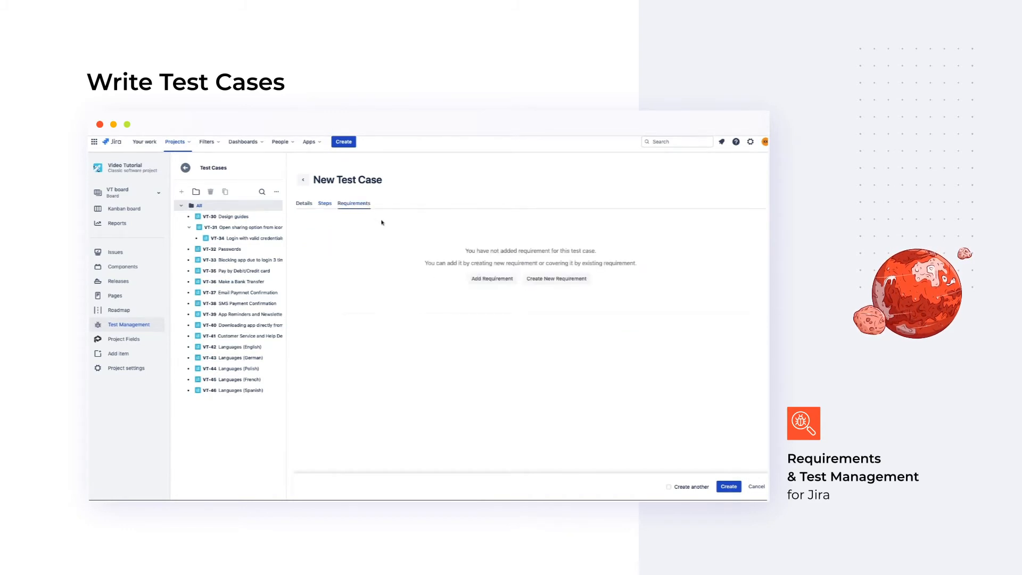
pyautogui.click(491, 279)
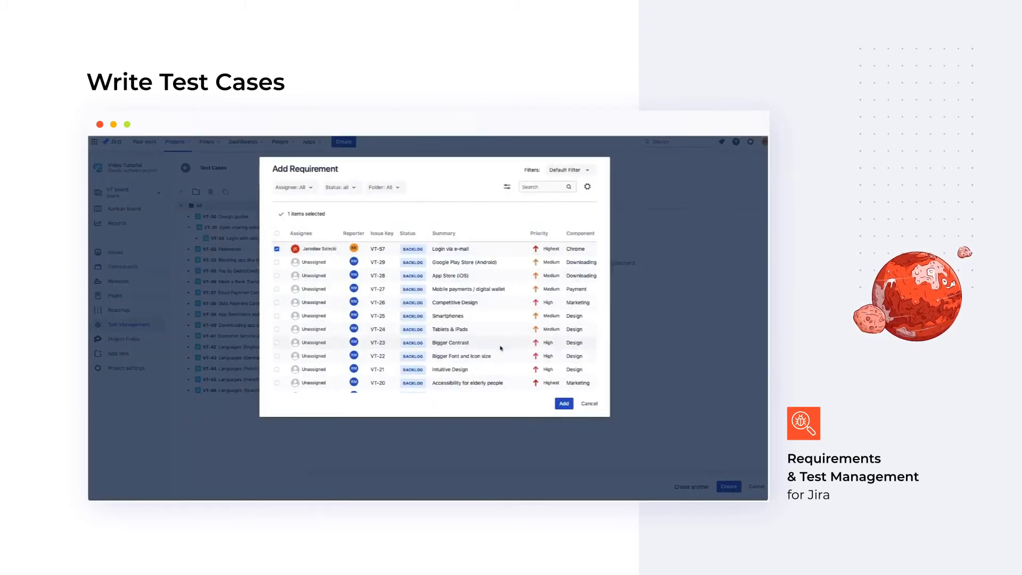
pyautogui.click(563, 403)
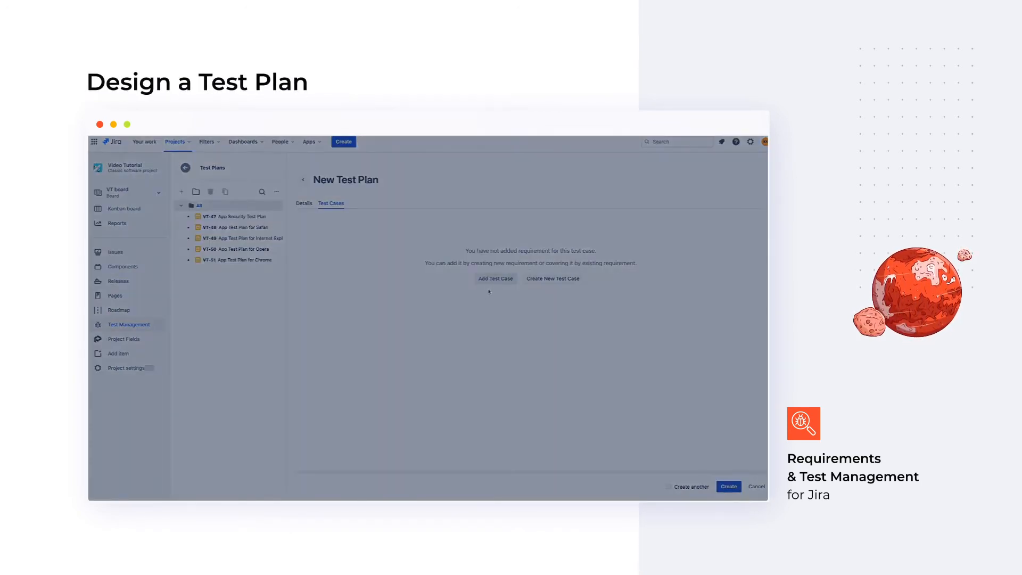
# Step: Add test cases VT-59 Login with valid credentials, VT-34 and VT-33 to the new test plan
pyautogui.click(495, 278)
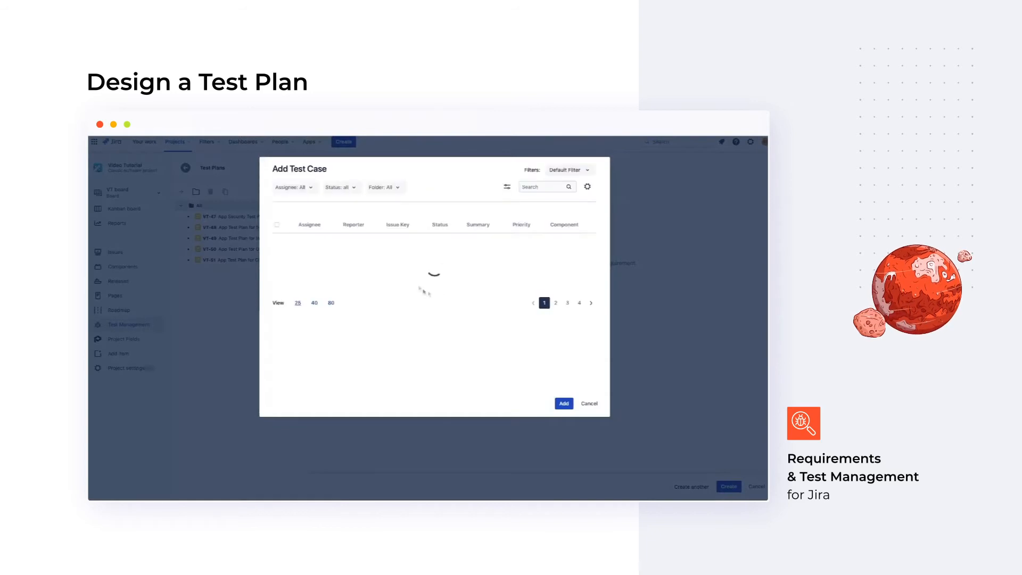
pyautogui.click(277, 250)
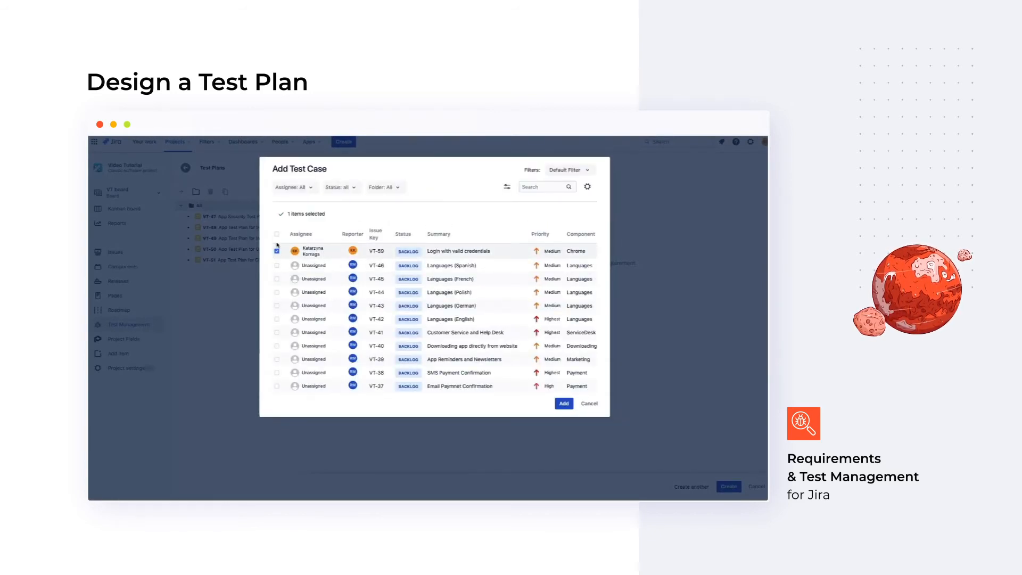
pyautogui.scroll(-3)
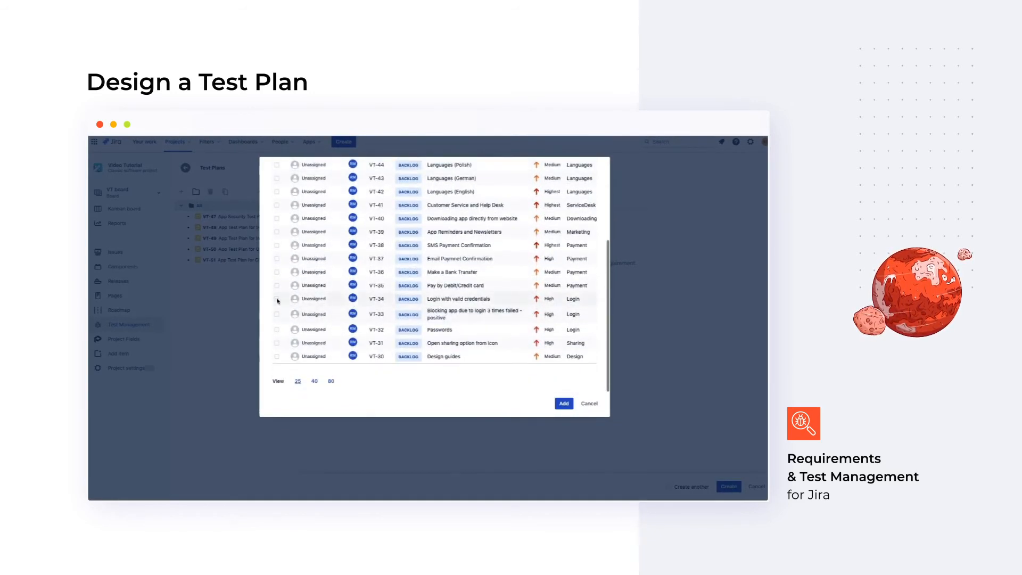
pyautogui.click(276, 314)
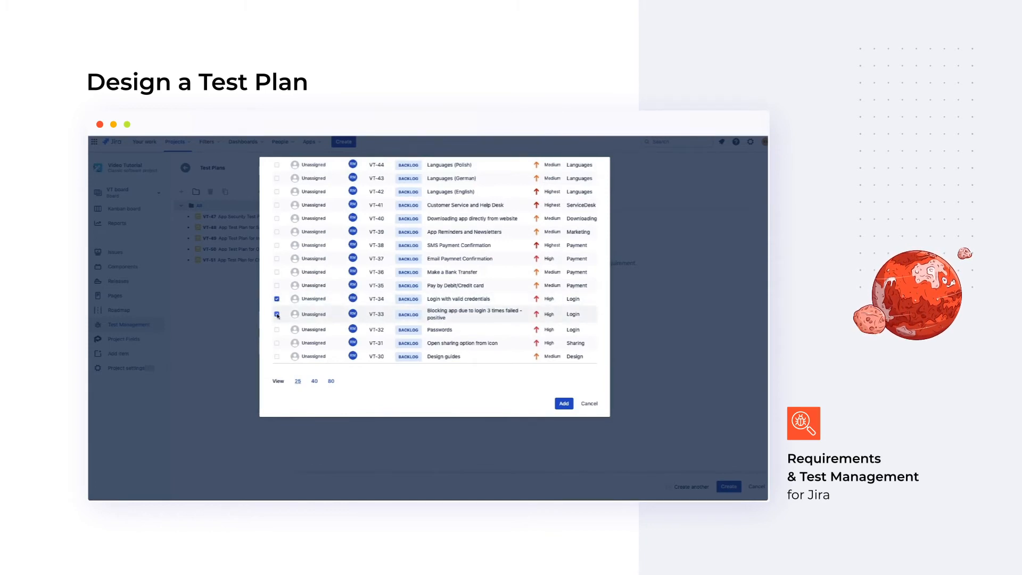
pyautogui.click(563, 403)
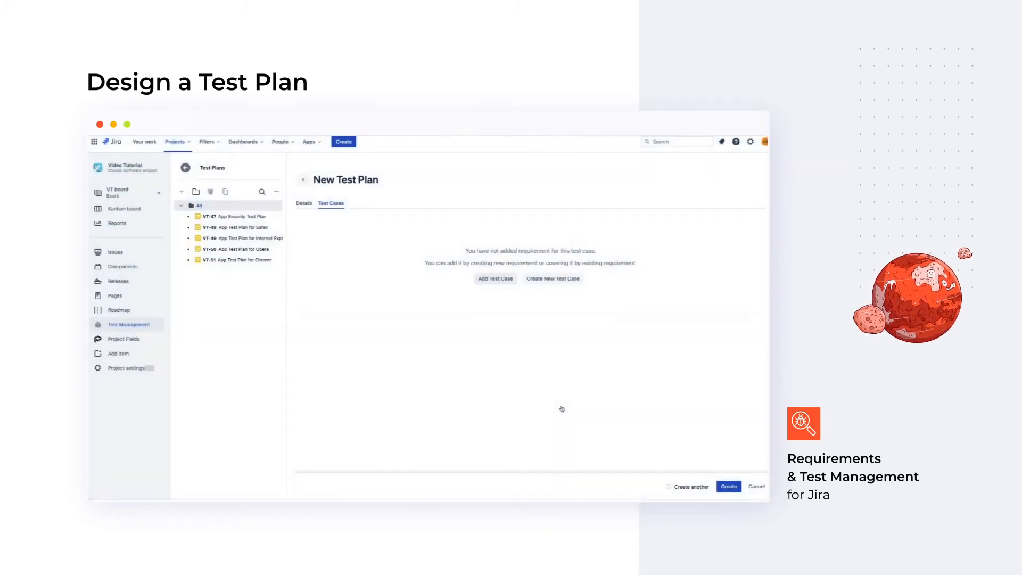
pyautogui.click(239, 227)
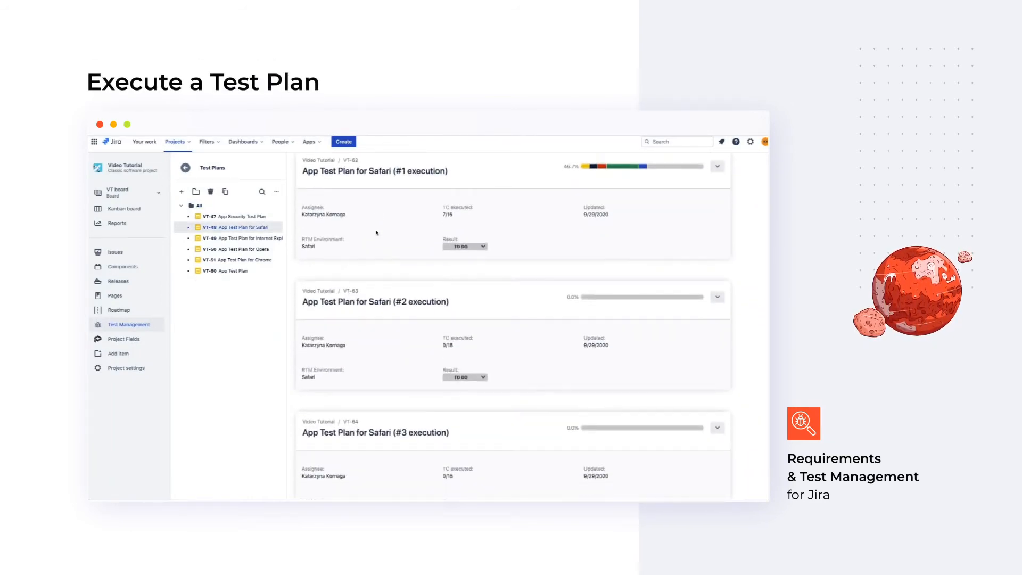
# Step: Expand the #1 App Test Plan for Safari execution to show its pass, fail and blocked results
pyautogui.scroll(3)
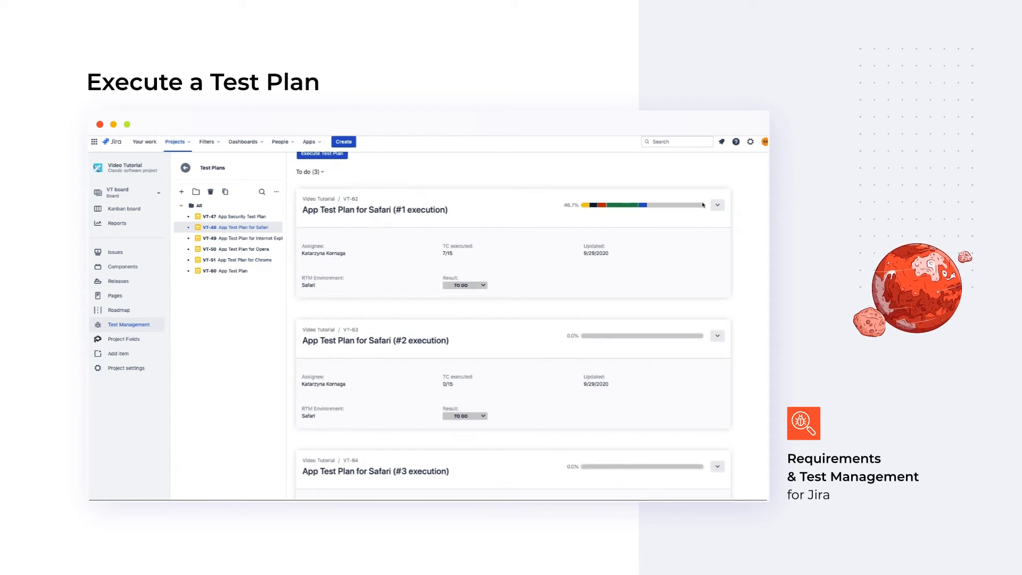
pyautogui.click(717, 205)
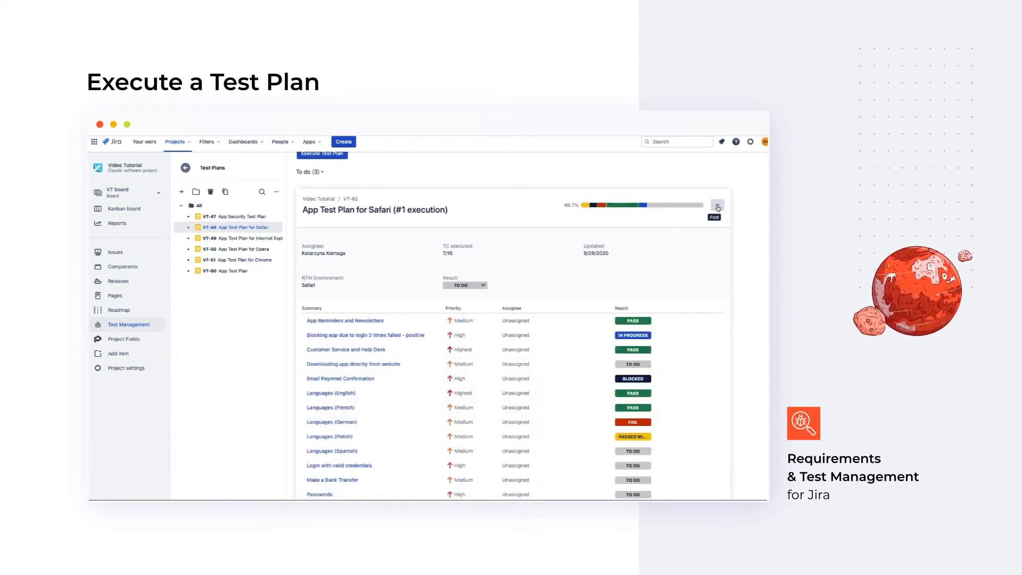
pyautogui.click(714, 206)
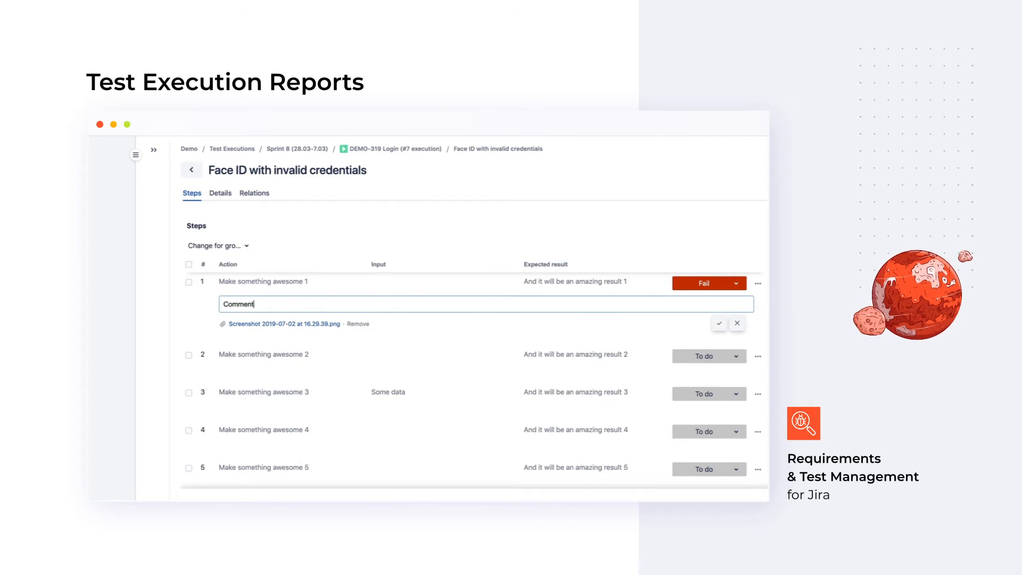
# Step: Save the failed-step comment and attach the screenshot file to the Face ID defect
pyautogui.click(718, 323)
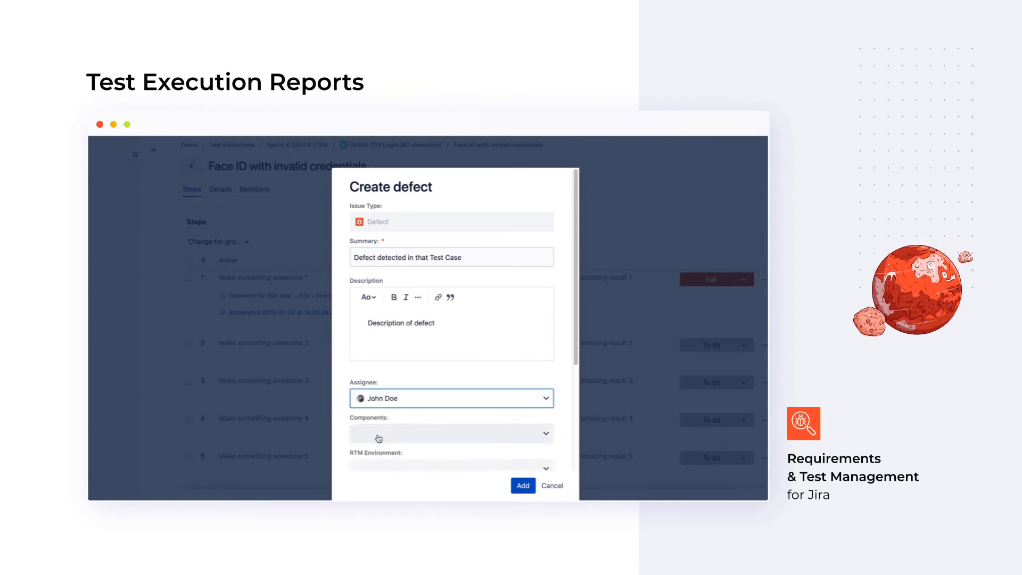
pyautogui.click(450, 427)
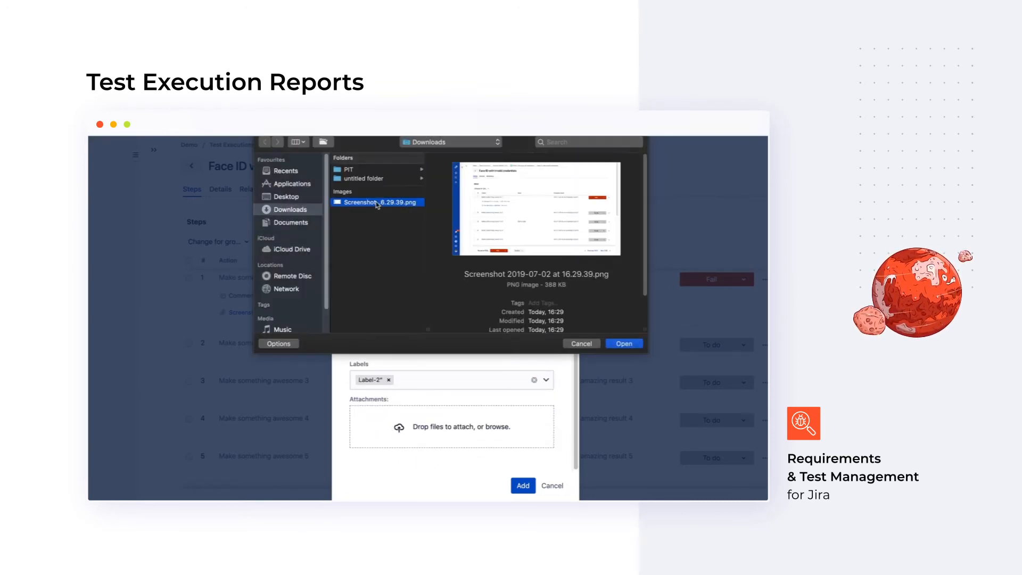
pyautogui.click(622, 343)
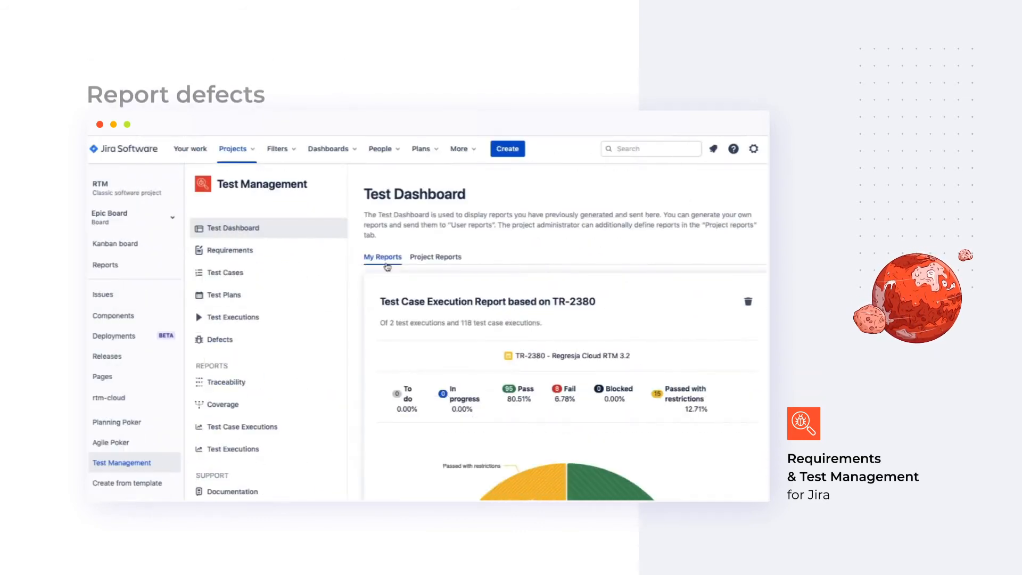
# Step: Review the Test Dashboard chart and show the Coverage report for the Video Tutorial project
pyautogui.scroll(-3)
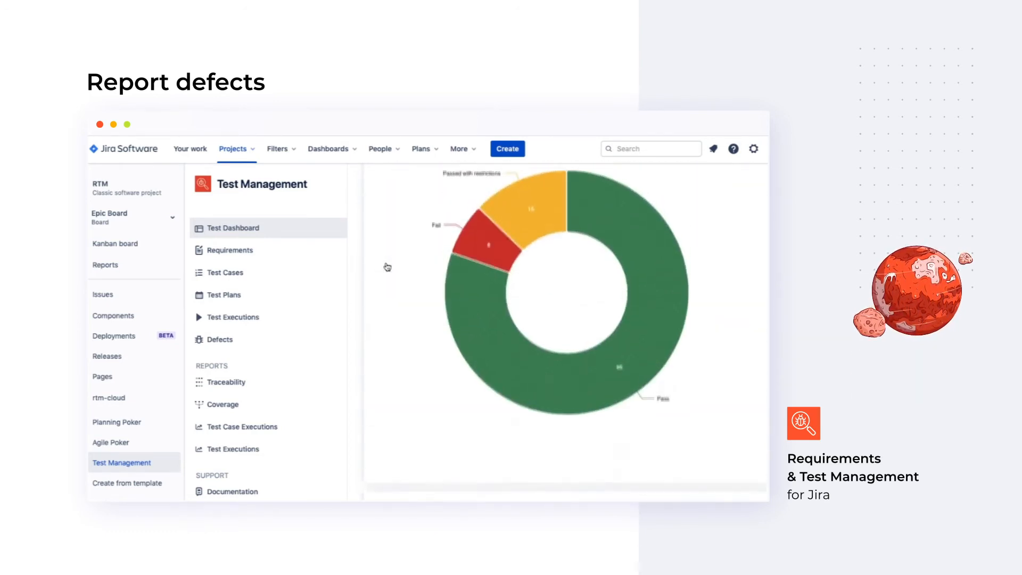
pyautogui.click(232, 228)
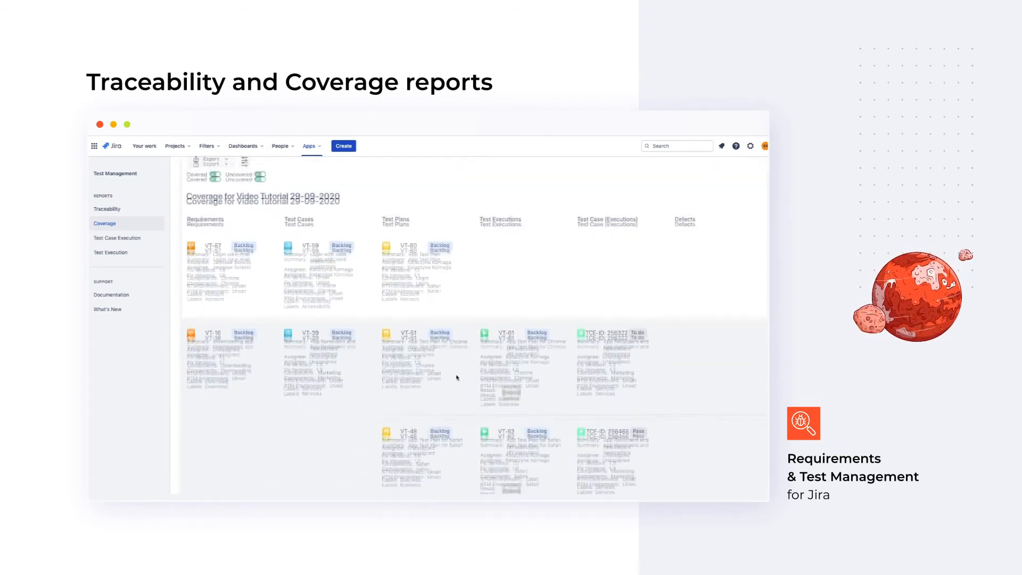
pyautogui.scroll(-3)
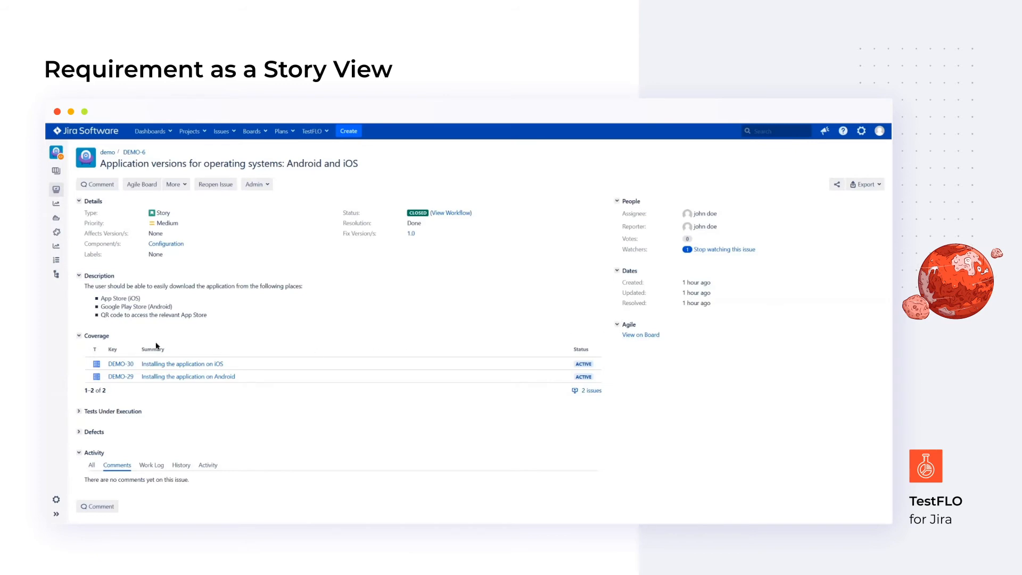
pyautogui.moveTo(209, 337)
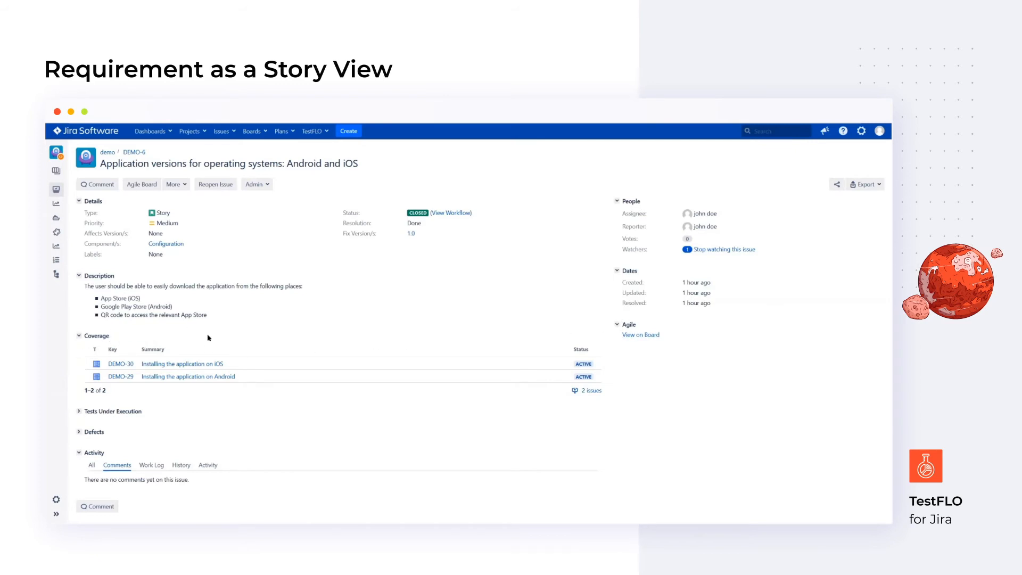
pyautogui.moveTo(256, 212)
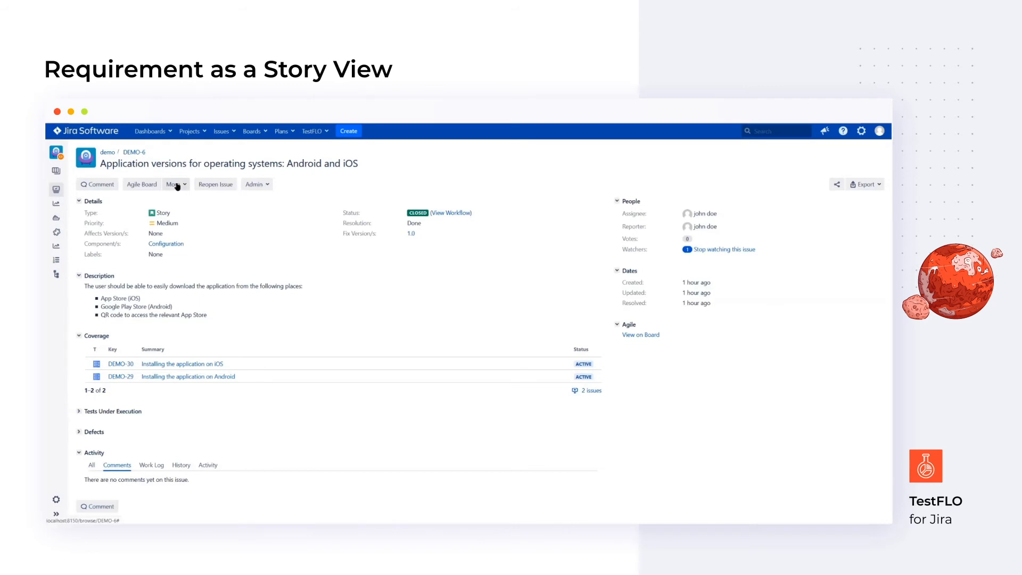
# Step: Create a test case template from the DEMO-6 story via its More actions
pyautogui.click(174, 184)
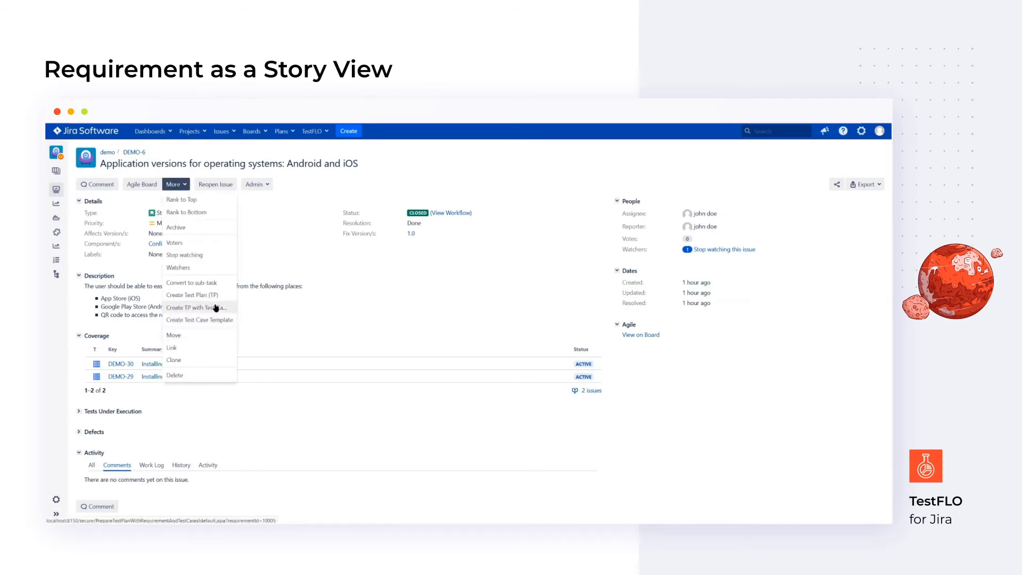
pyautogui.moveTo(200, 320)
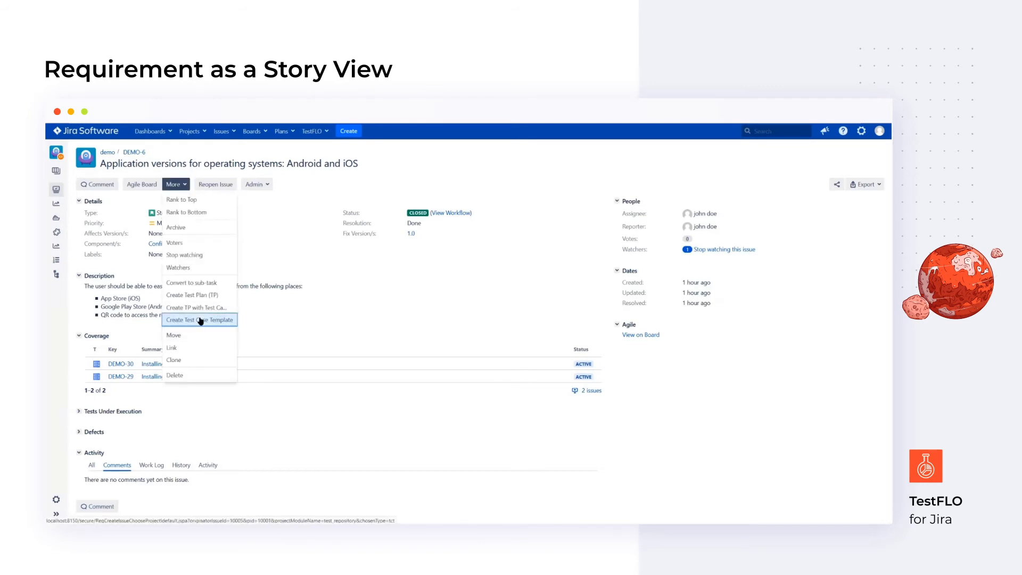
pyautogui.click(200, 320)
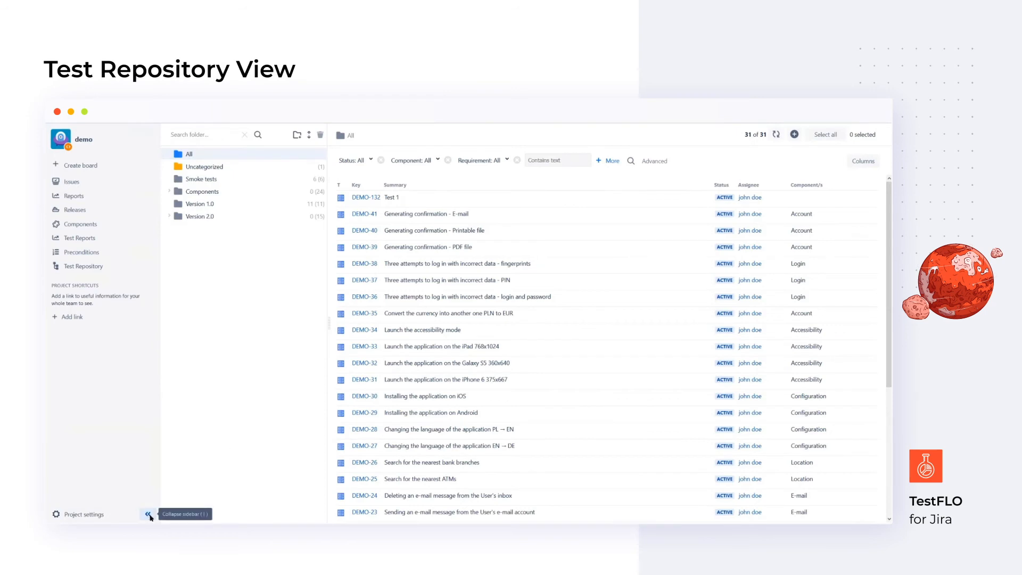
# Step: Widen the repository and list the Components folder's 24 test cases grouped by subfolder
pyautogui.click(149, 514)
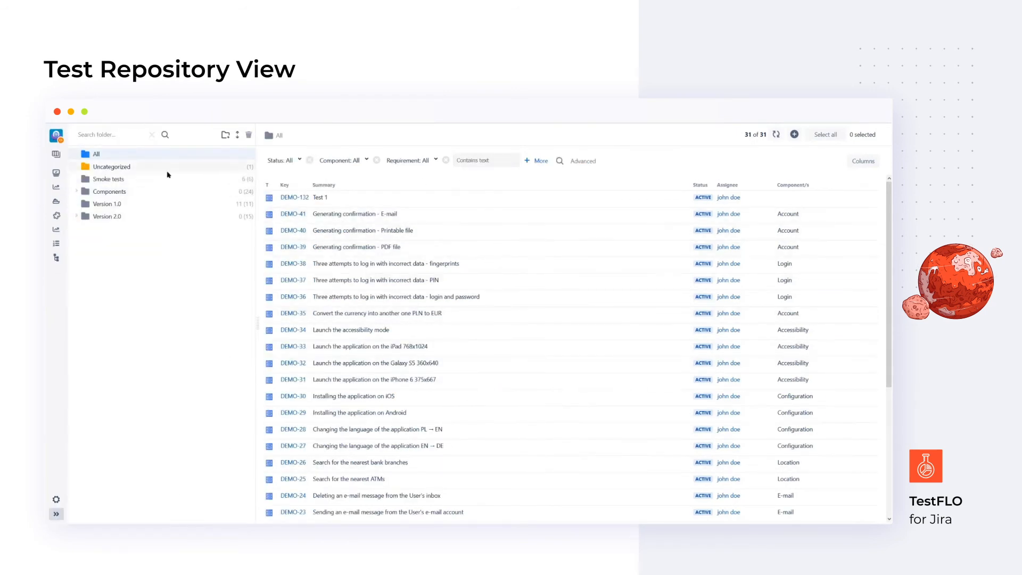
pyautogui.moveTo(142, 171)
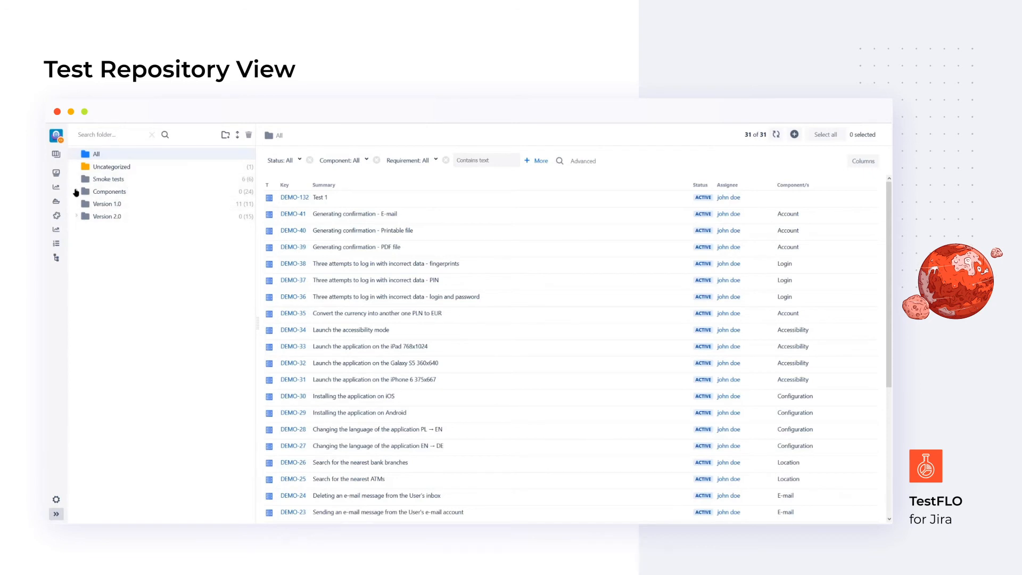
pyautogui.click(77, 191)
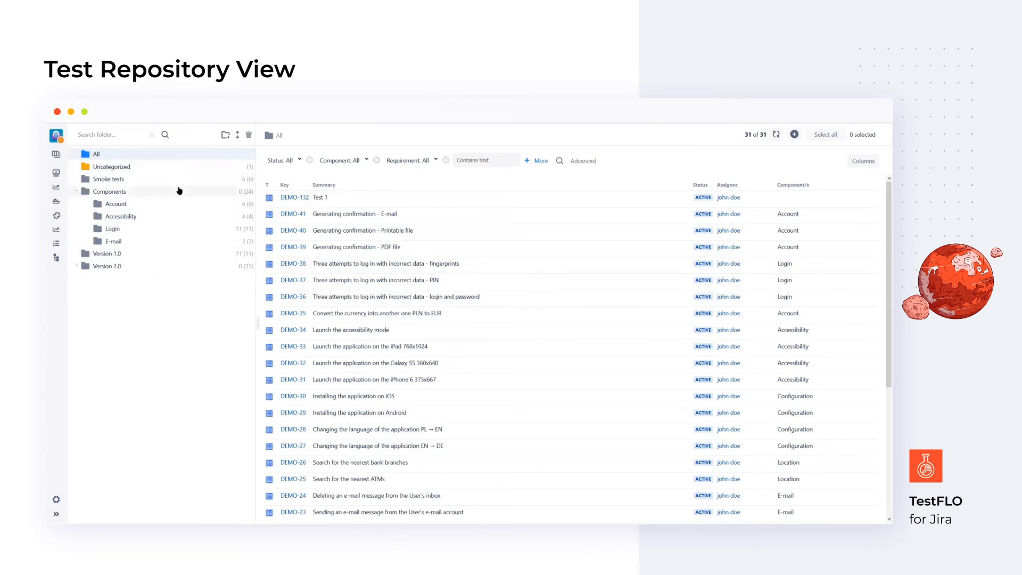
pyautogui.click(109, 191)
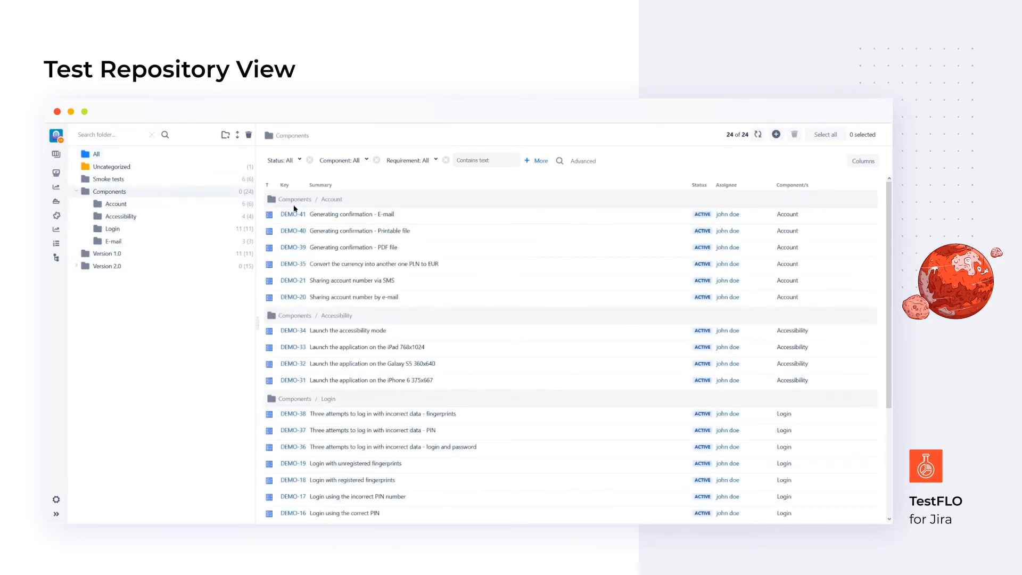
pyautogui.moveTo(688, 162)
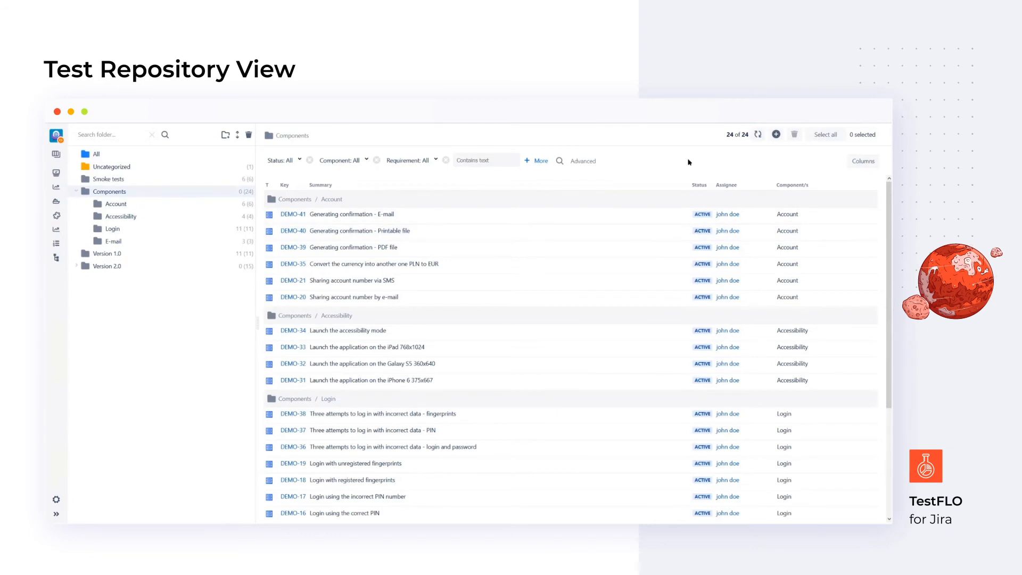
pyautogui.scroll(-3)
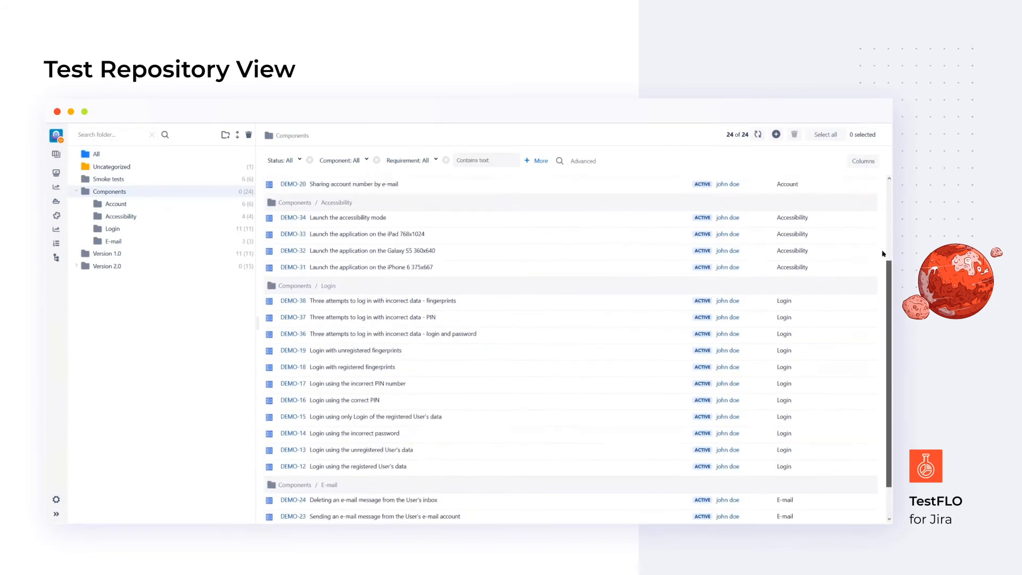
pyautogui.scroll(3)
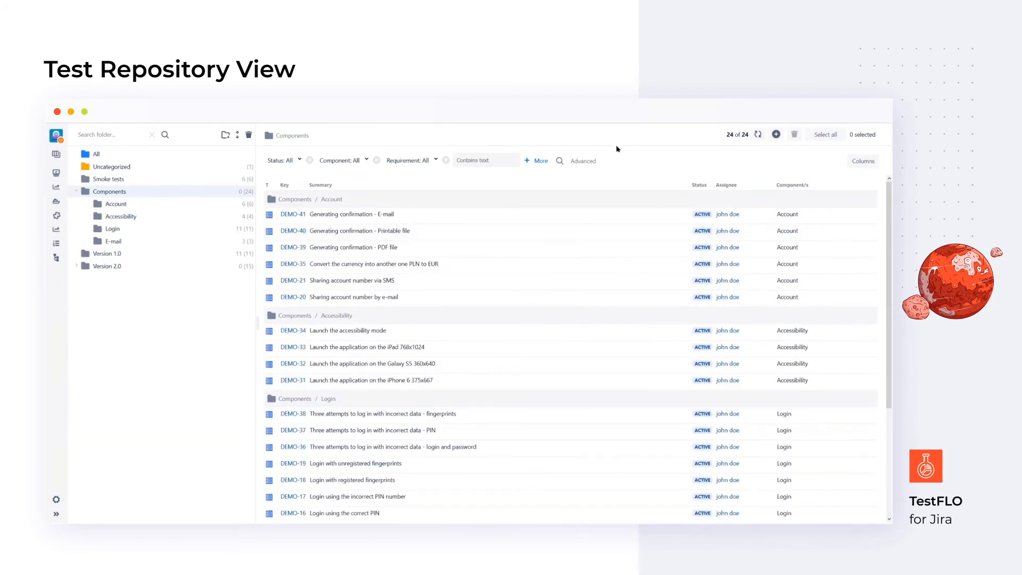
pyautogui.moveTo(726, 174)
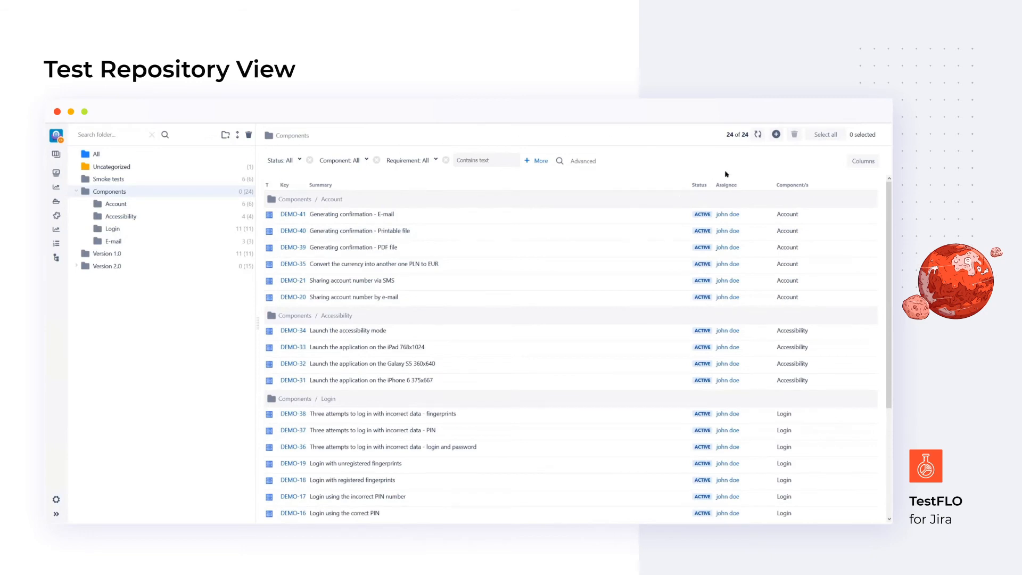
# Step: Create a grouped test plan from the Components folder, including empty folders
pyautogui.rightClick(110, 191)
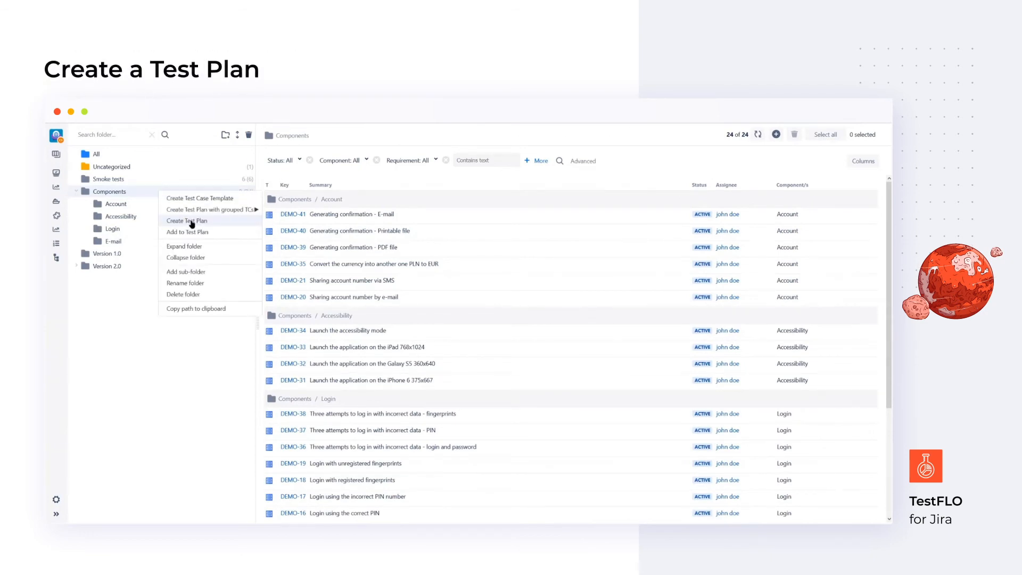
pyautogui.moveTo(210, 209)
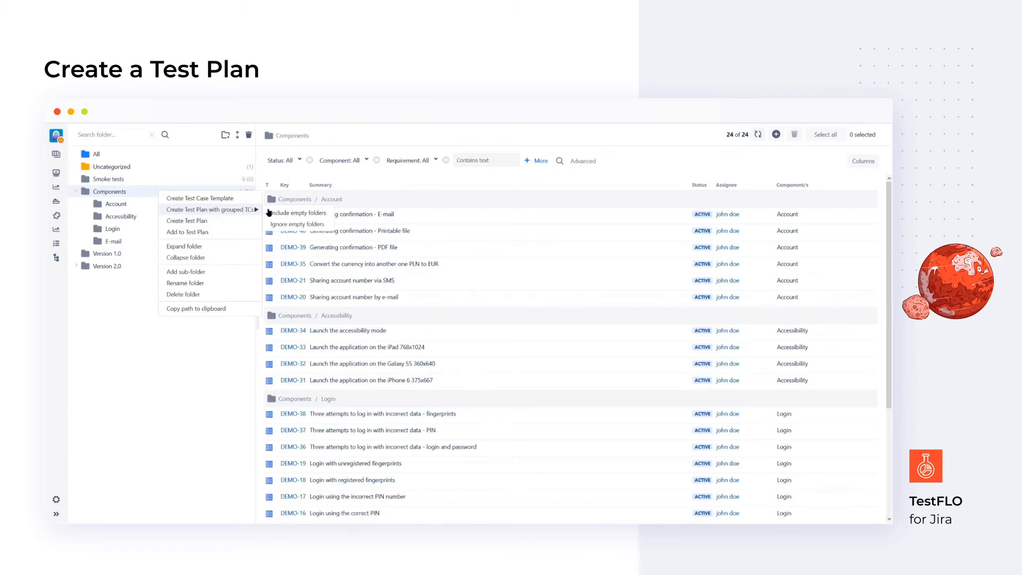
pyautogui.click(187, 220)
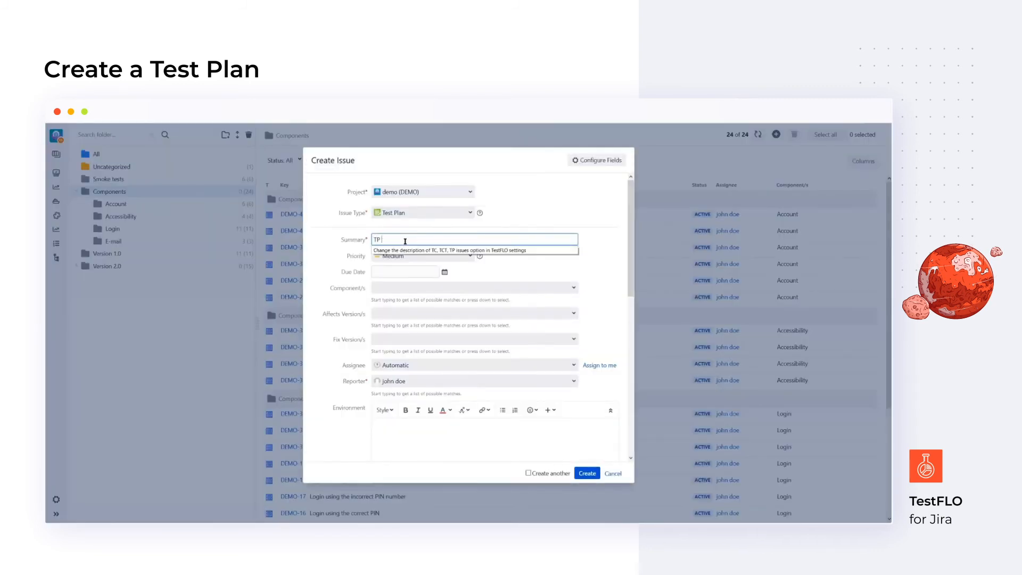
pyautogui.click(586, 474)
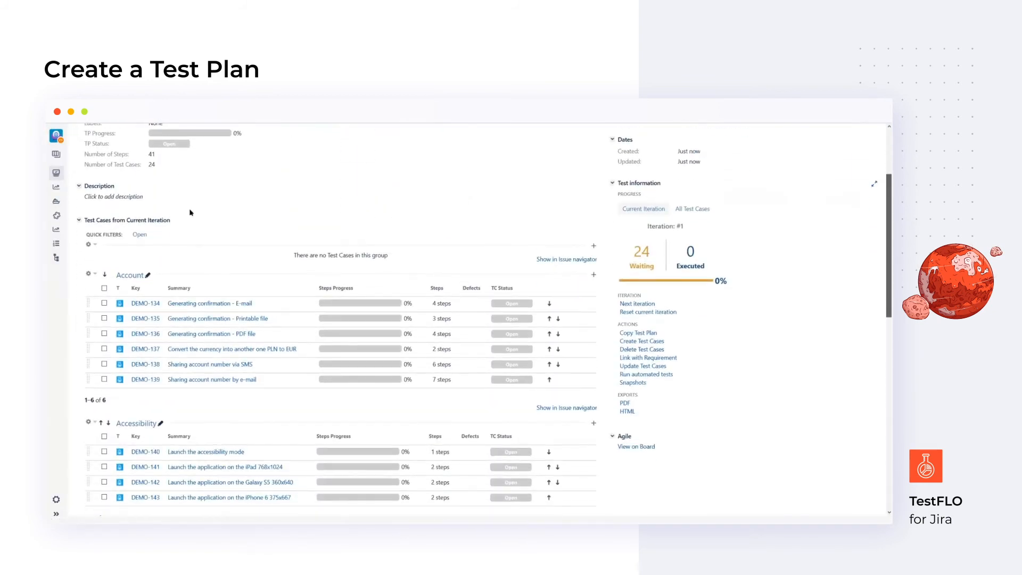
pyautogui.scroll(-3)
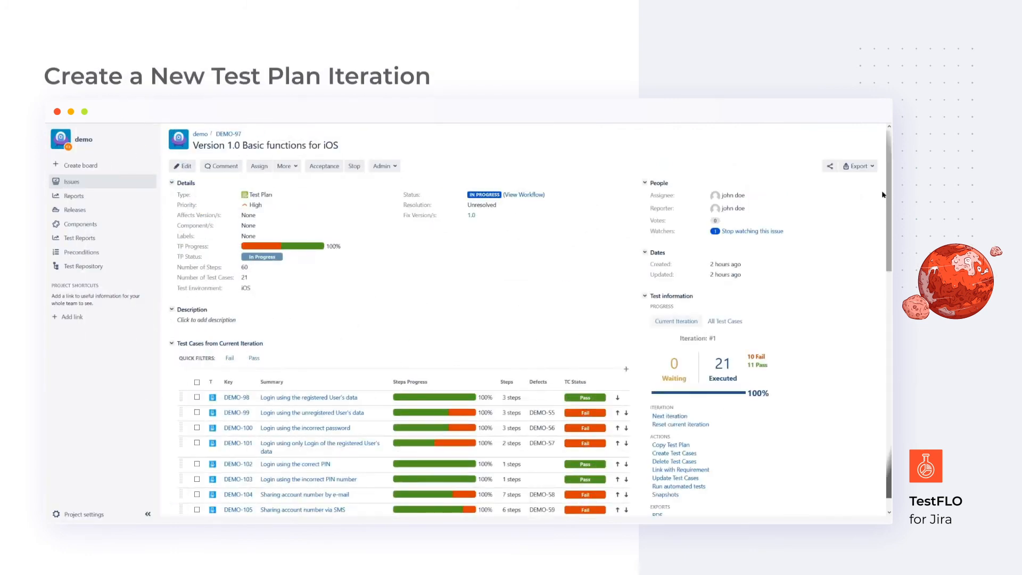
# Step: Start the next iteration, Iteration #2, of the DEMO-97 test plan
pyautogui.scroll(-3)
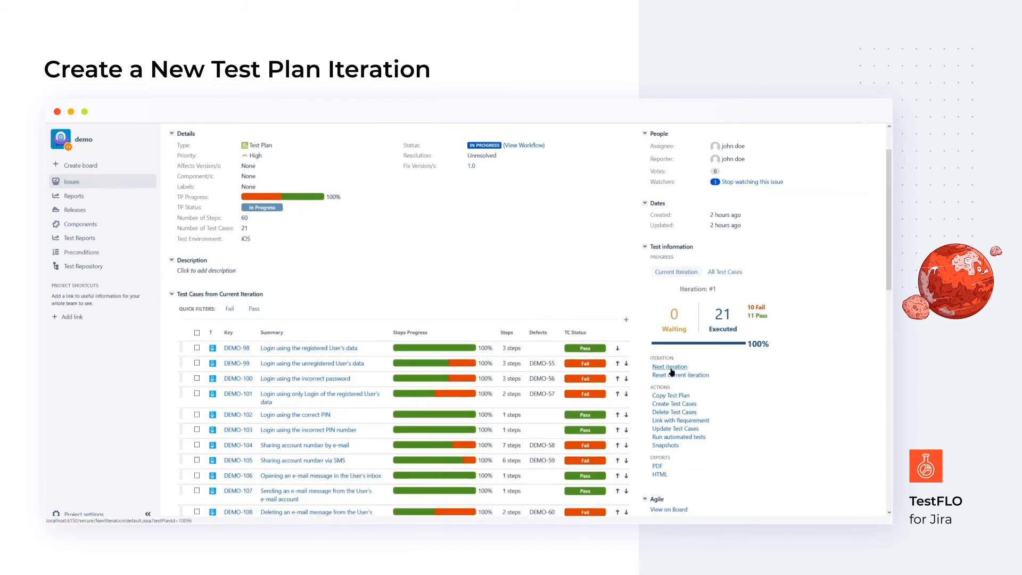
pyautogui.click(668, 366)
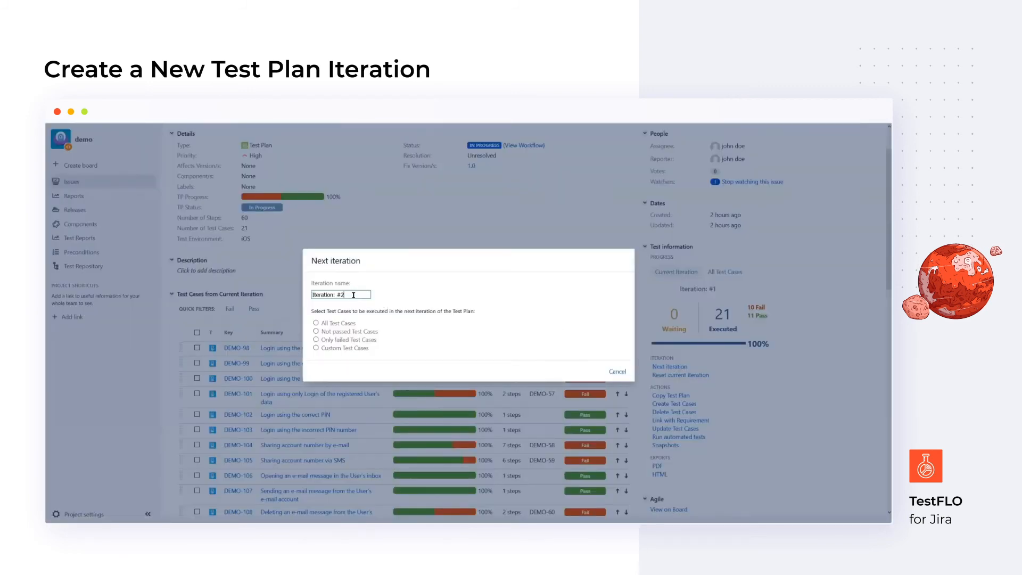
pyautogui.moveTo(401, 293)
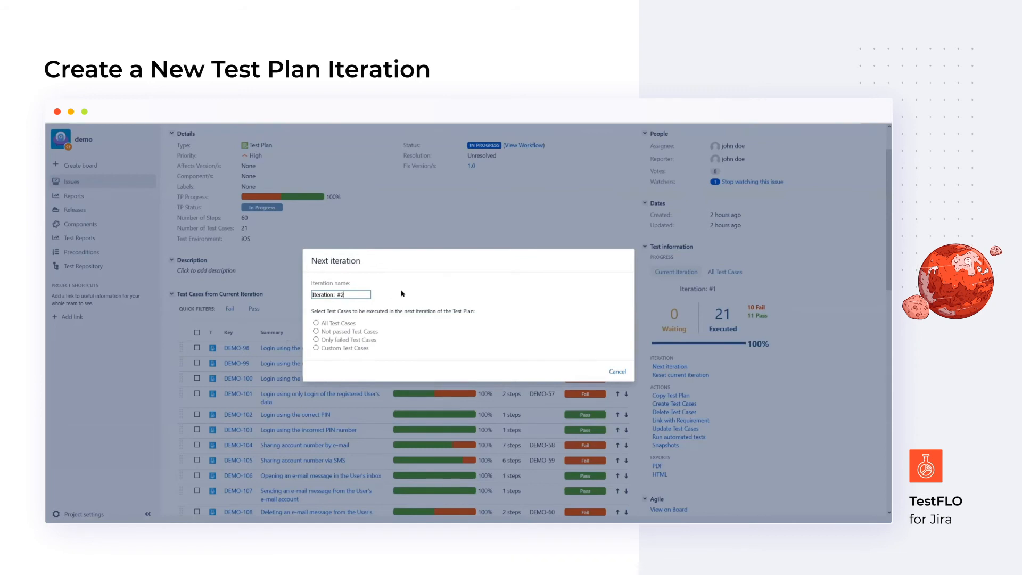
pyautogui.moveTo(350, 345)
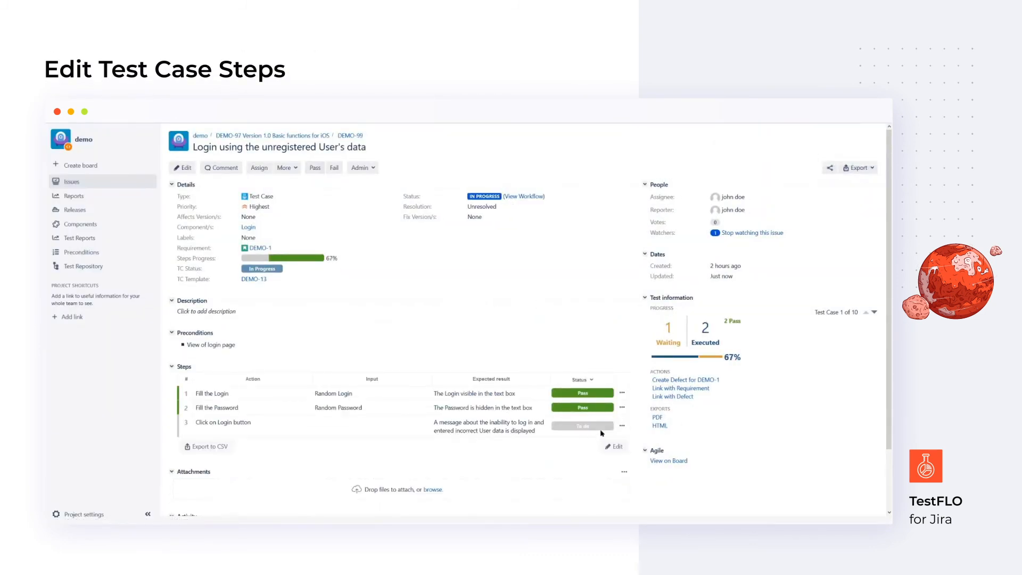
# Step: Mark step 3 of DEMO-99 as Fail, raise a defect, and add a group to DEMO-100's steps
pyautogui.click(581, 426)
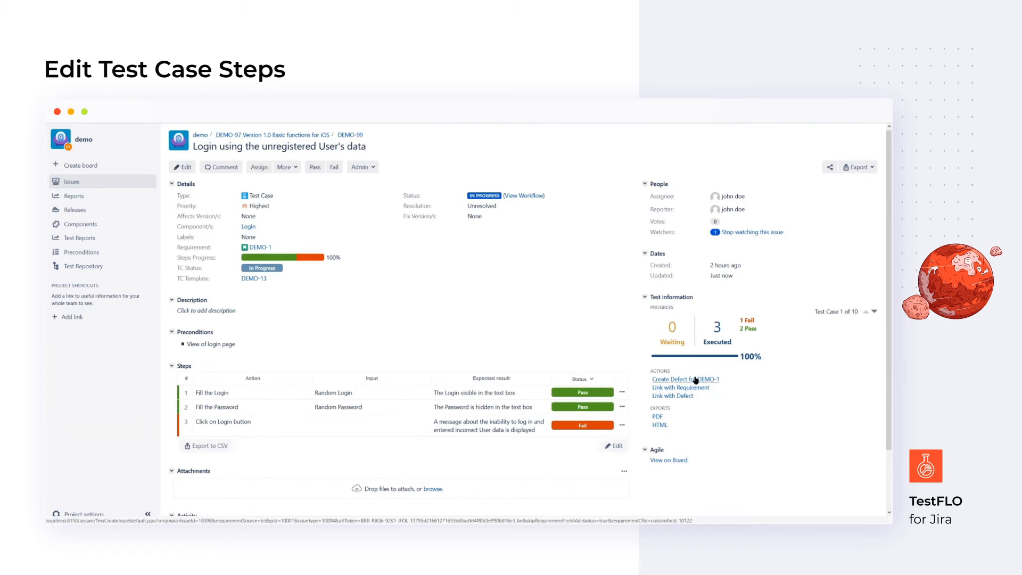
pyautogui.click(686, 379)
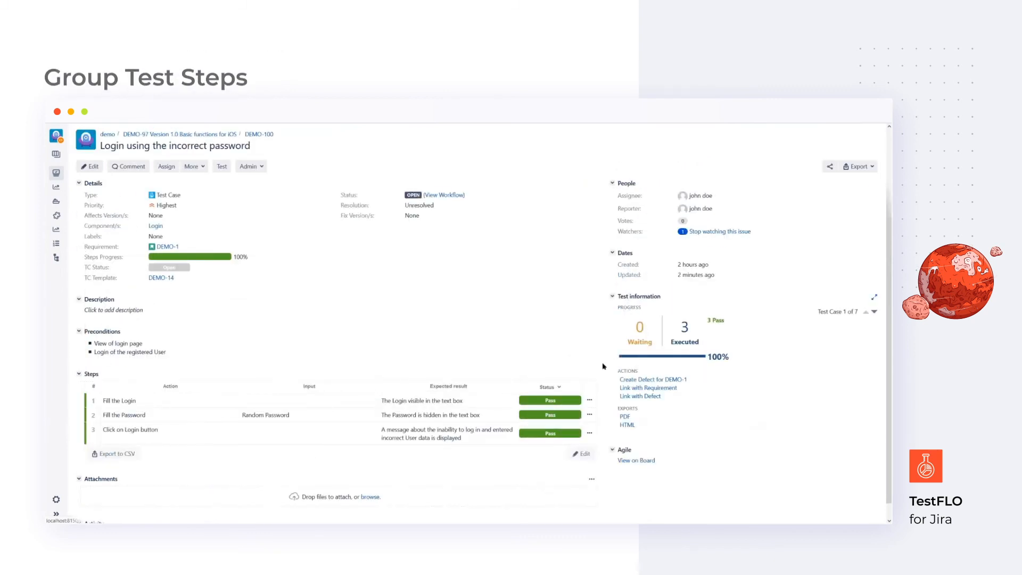
pyautogui.moveTo(580, 454)
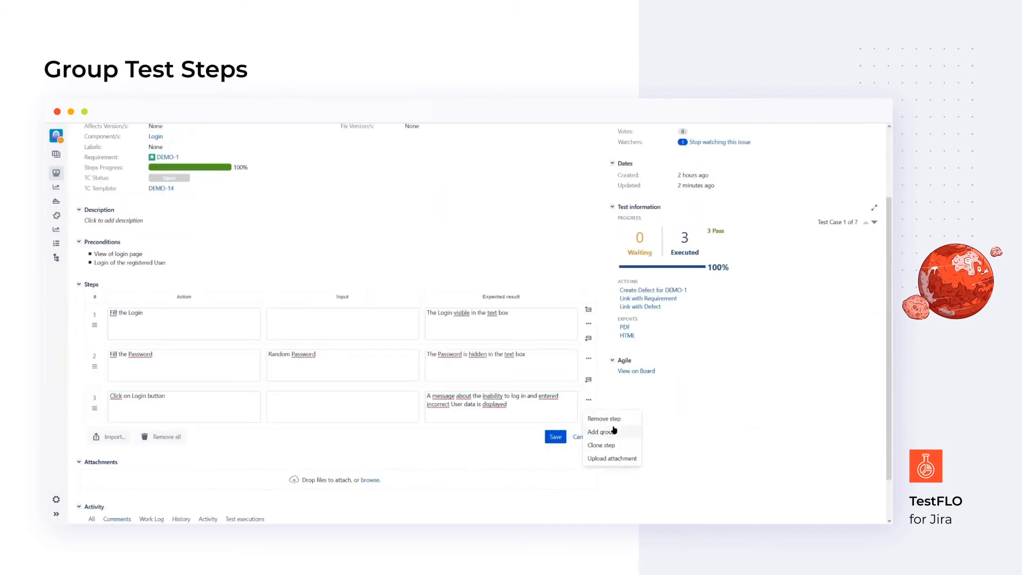
pyautogui.click(600, 432)
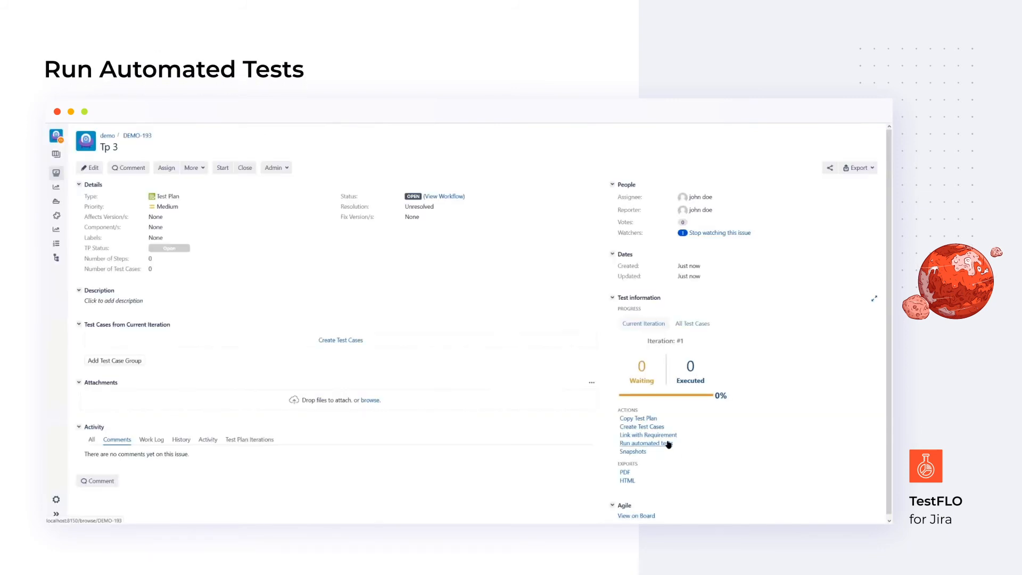
# Step: Run Tp 3's automated tests from Jenkins test-package-3 with Update and create new in the current iteration
pyautogui.click(646, 444)
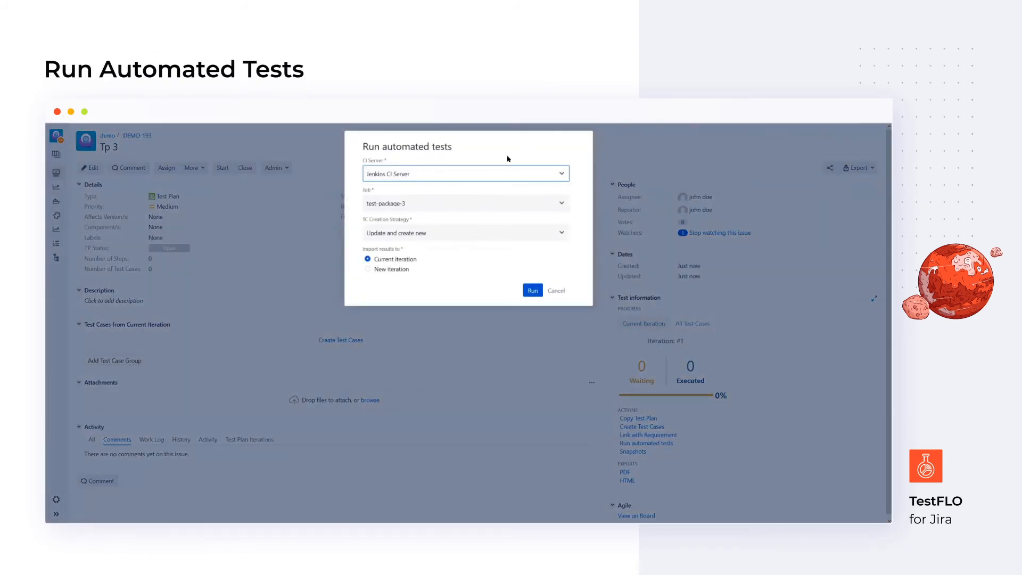
pyautogui.click(464, 203)
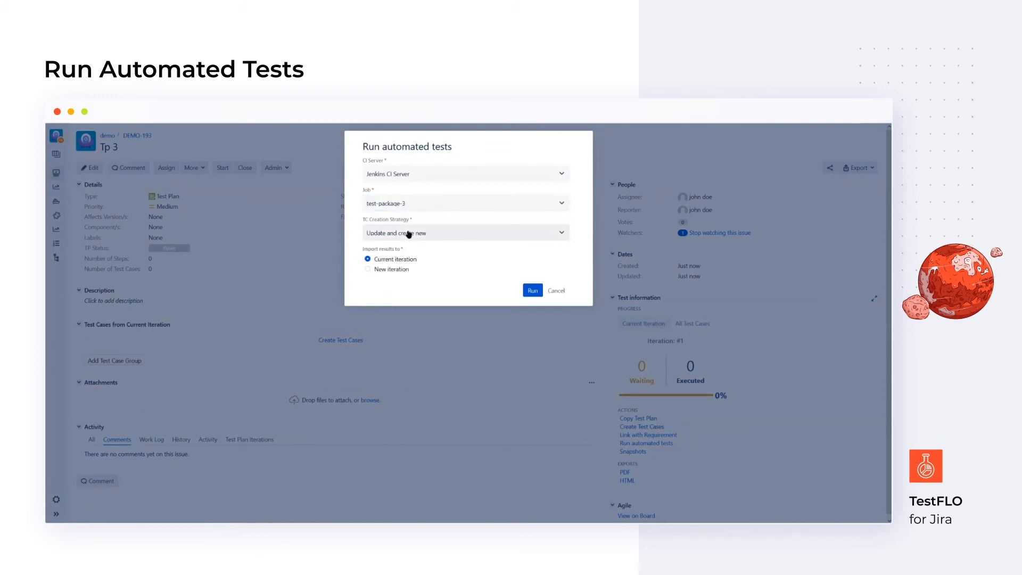
pyautogui.click(464, 232)
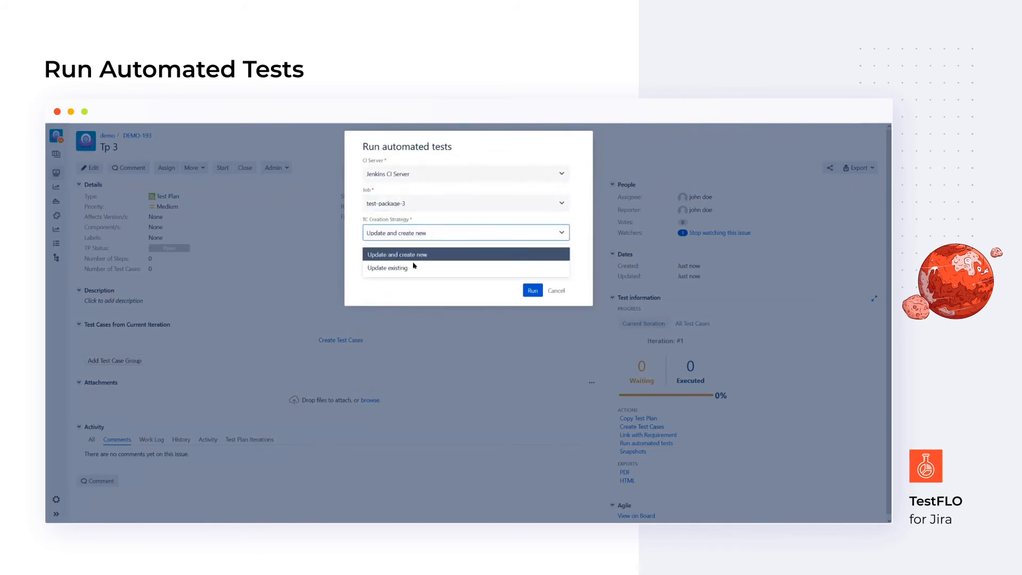
pyautogui.moveTo(410, 268)
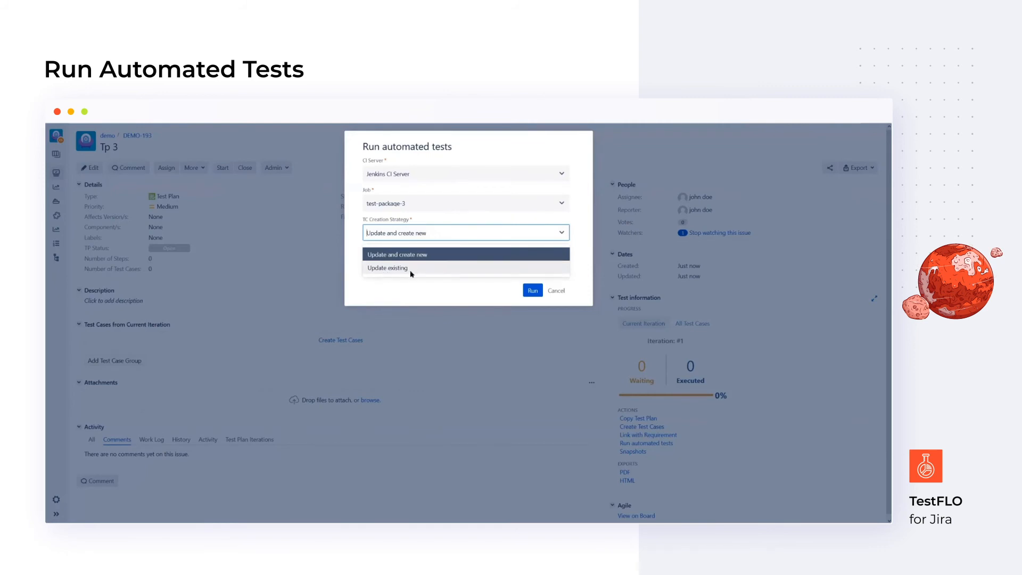
pyautogui.click(387, 267)
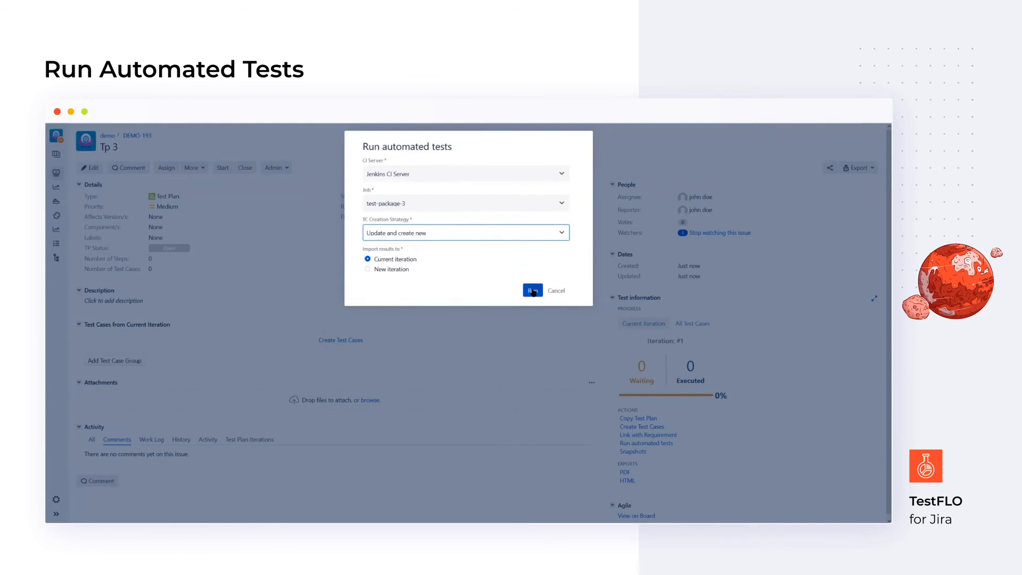
pyautogui.click(531, 290)
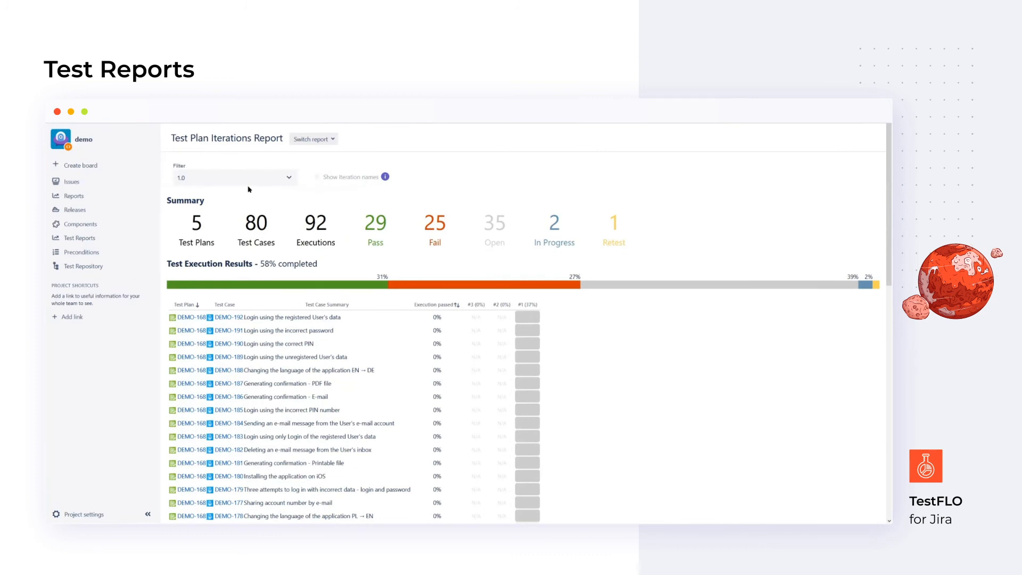
# Step: Switch through the Requirement Test Execution, Traceability and Test Coverage reports for 1.0
pyautogui.click(313, 138)
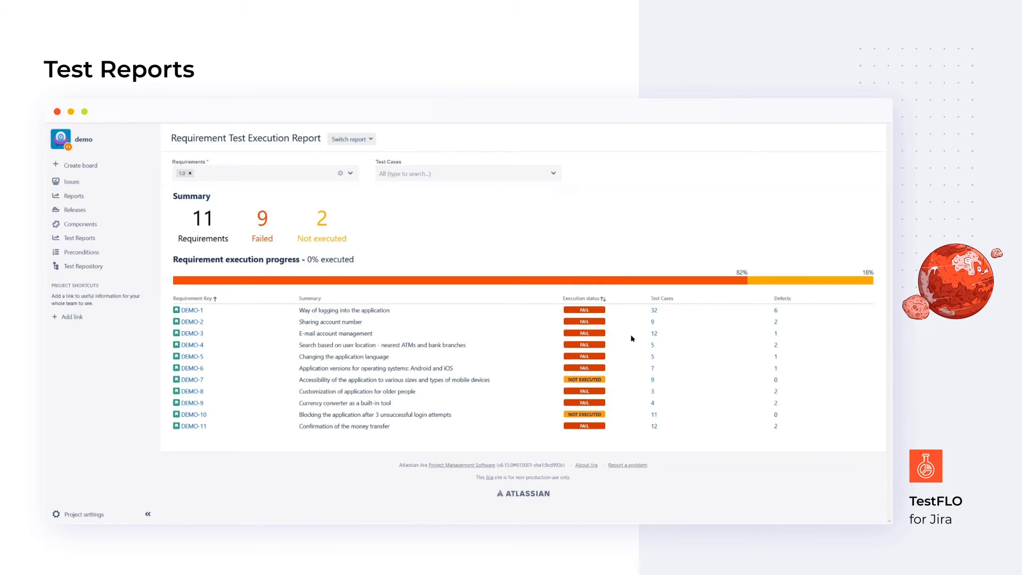
pyautogui.click(351, 138)
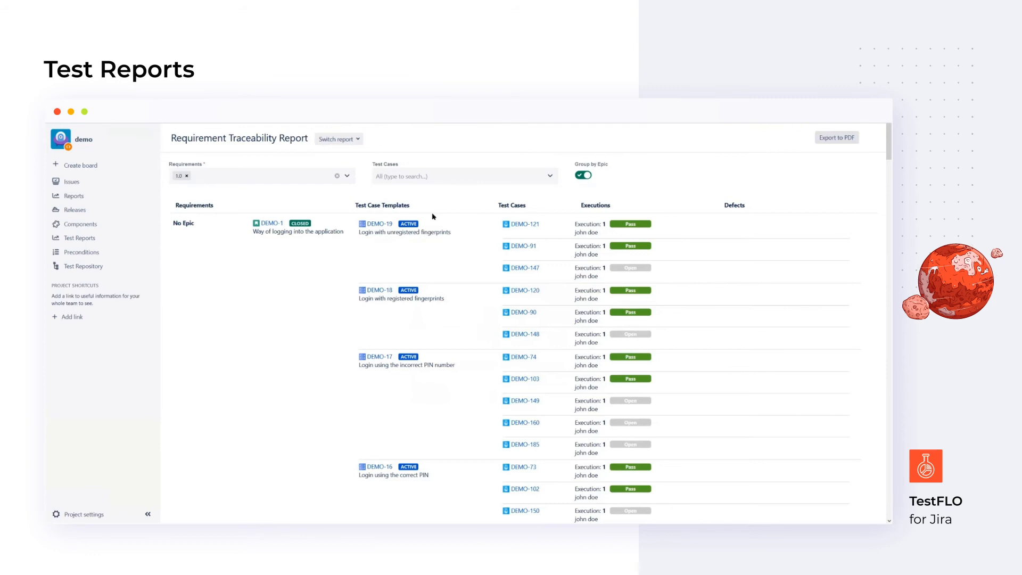
pyautogui.click(335, 139)
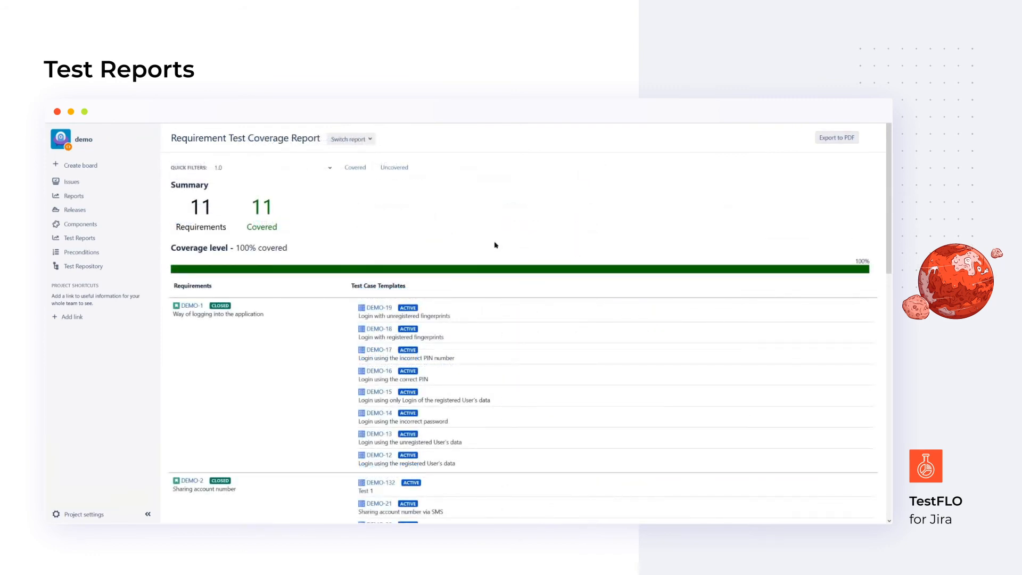